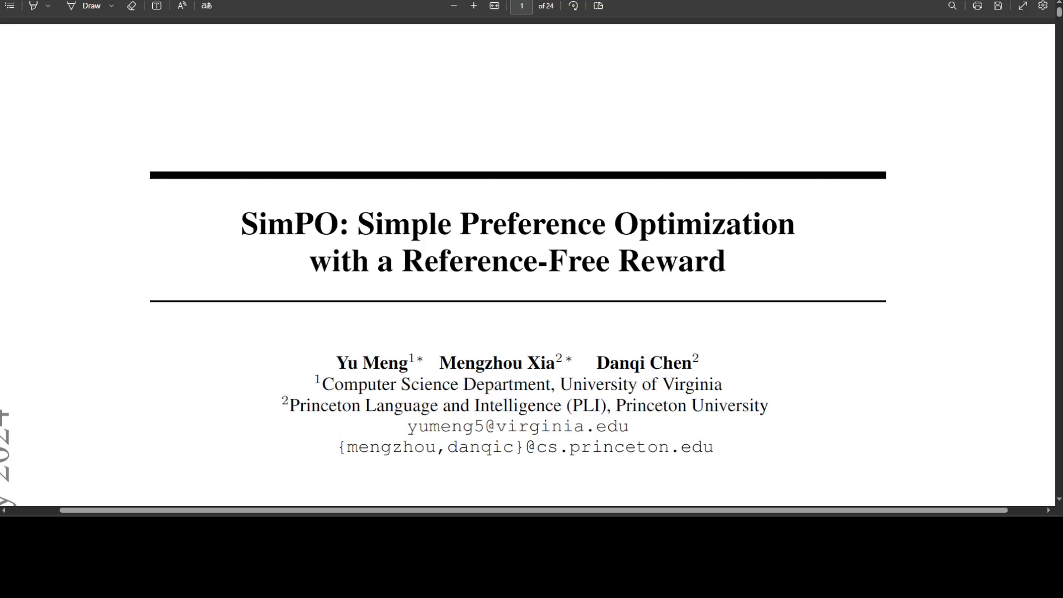
mouse_move(646, 27)
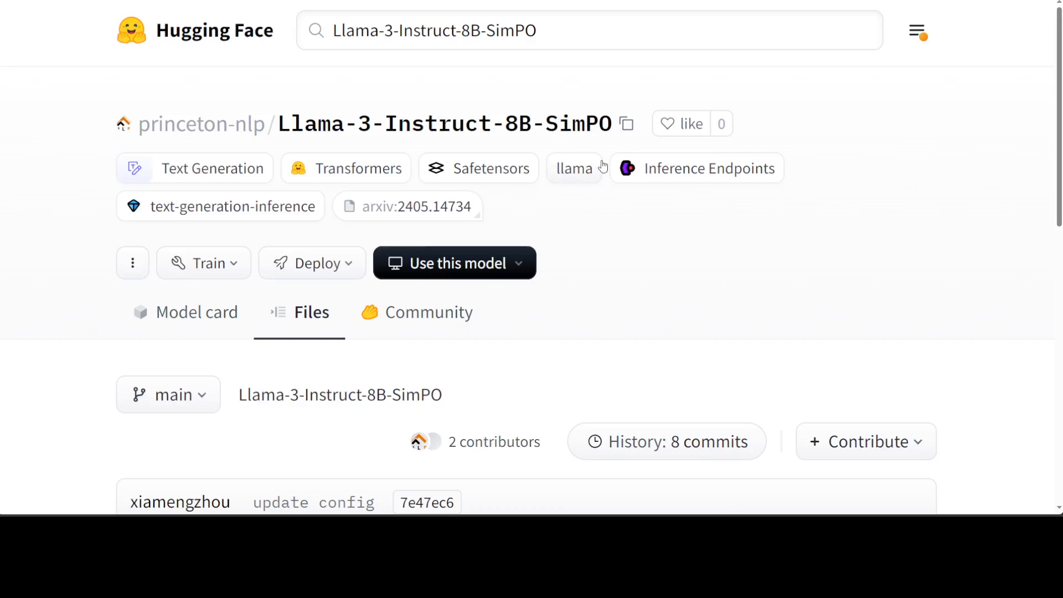
mouse_move(707, 291)
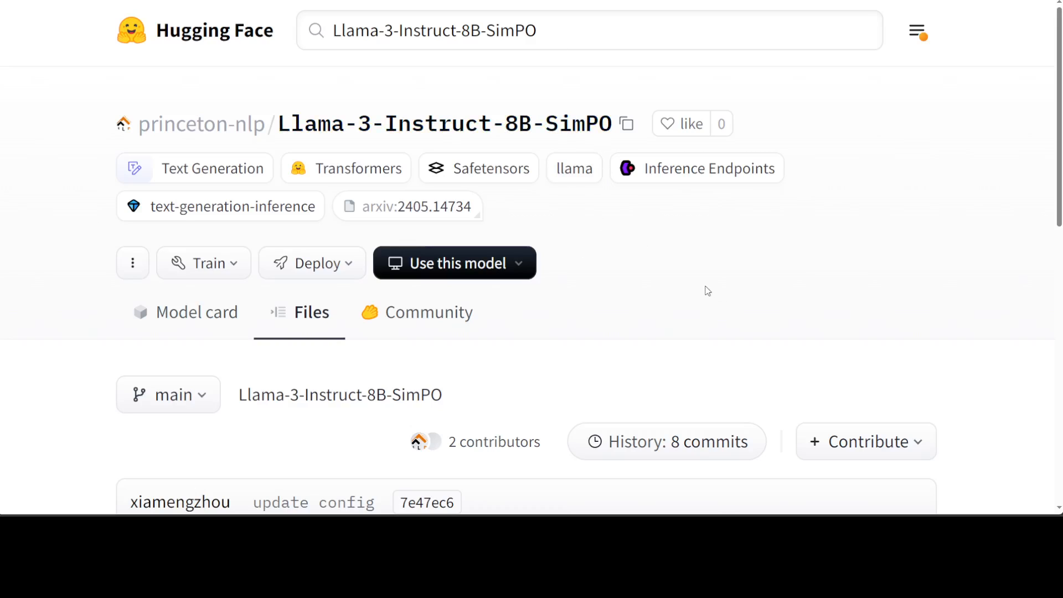
mouse_move(694, 284)
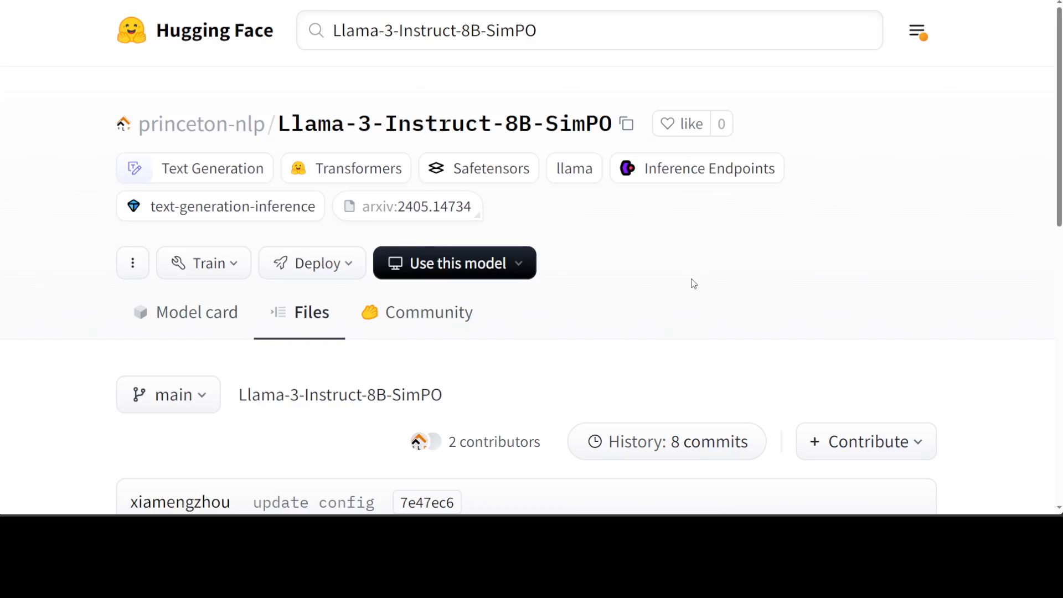
mouse_move(688, 274)
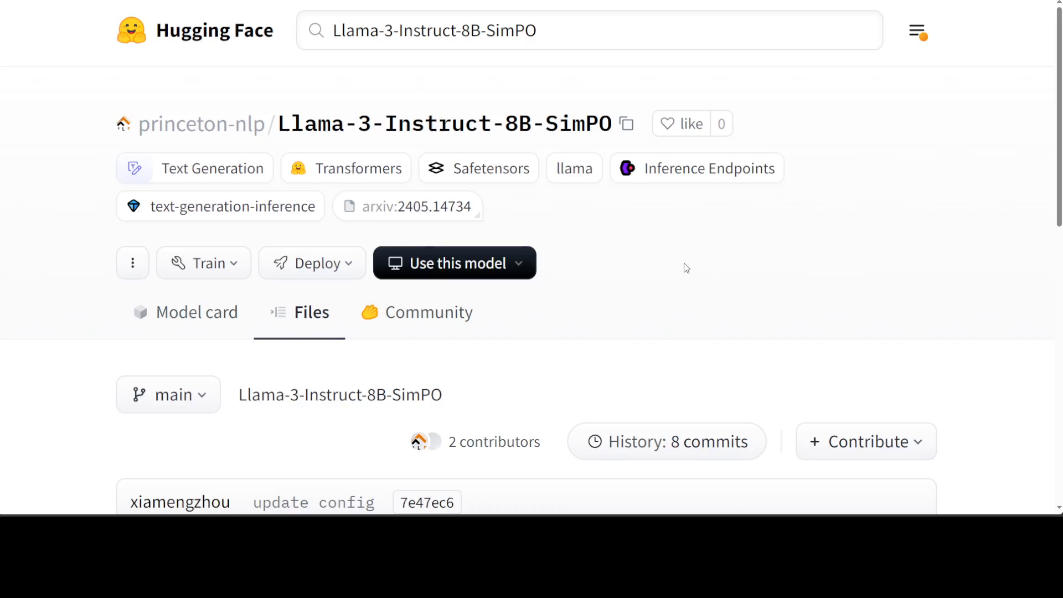
mouse_move(399, 415)
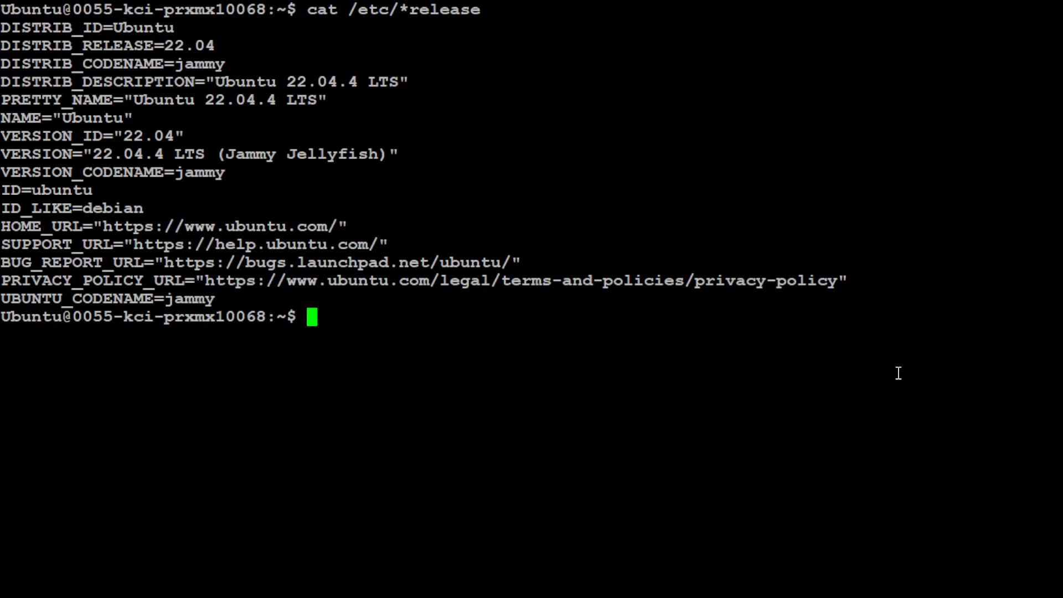
Step: Run nvidia-smi to show the RTX A6000 GPU status report
type("nvidia-smi")
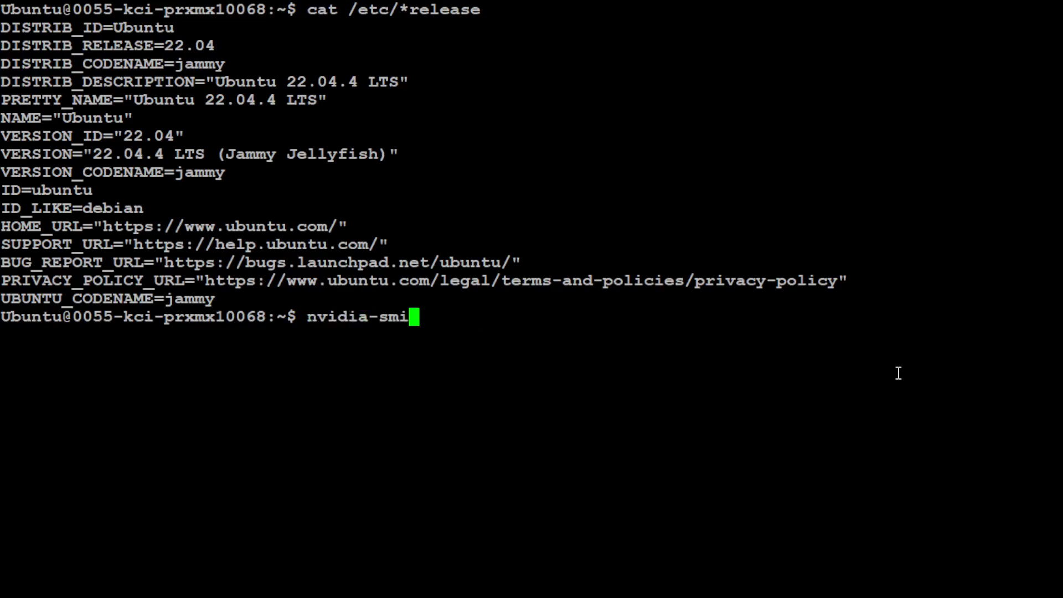
key("Return")
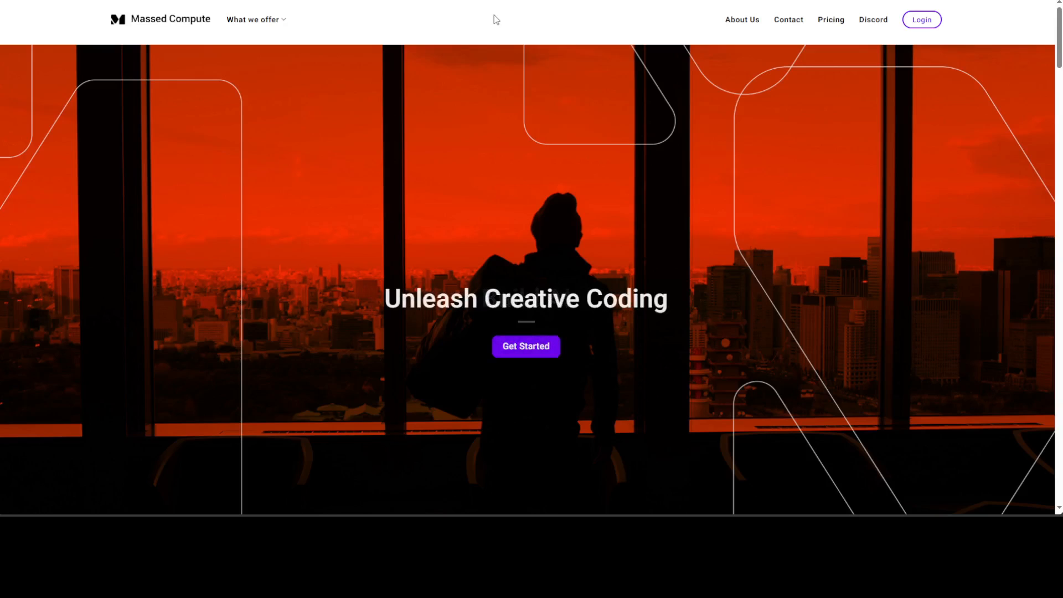
mouse_move(466, 37)
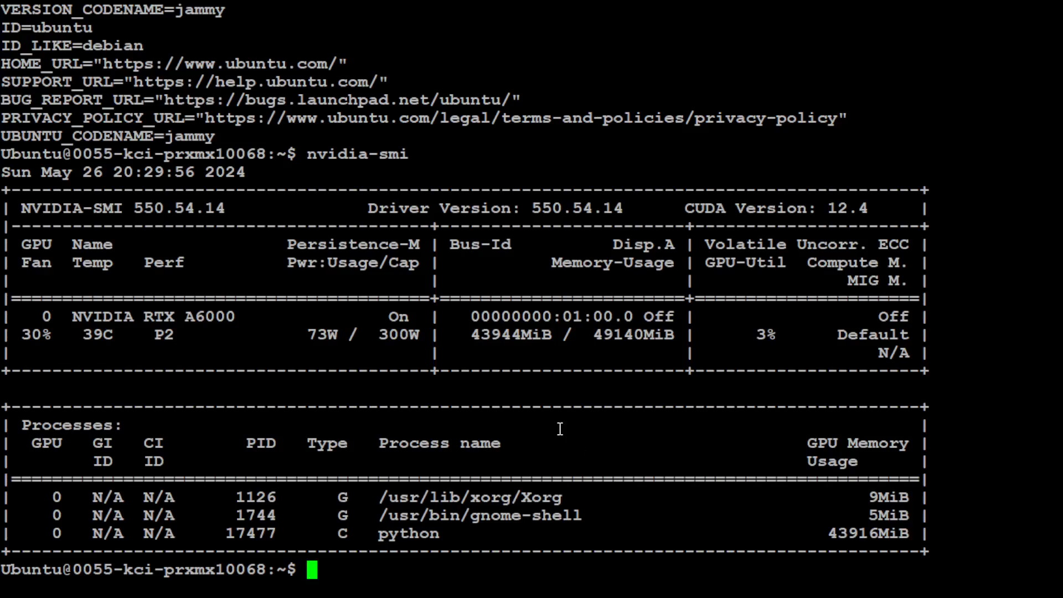
Step: List the conda 24.1.2 installation details with conda info, then clear the screen
type("c")
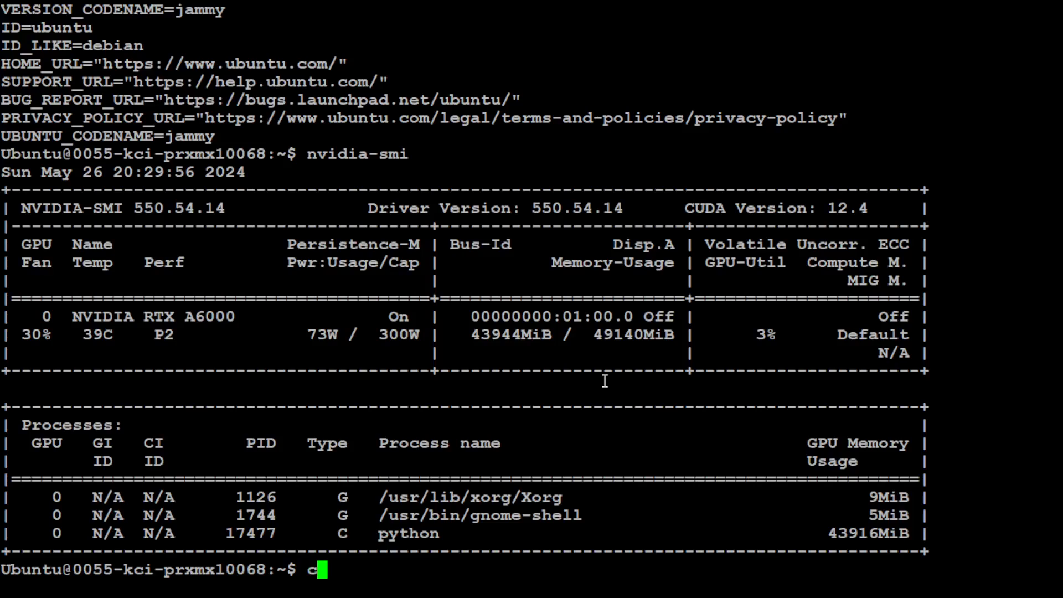
type("onda")
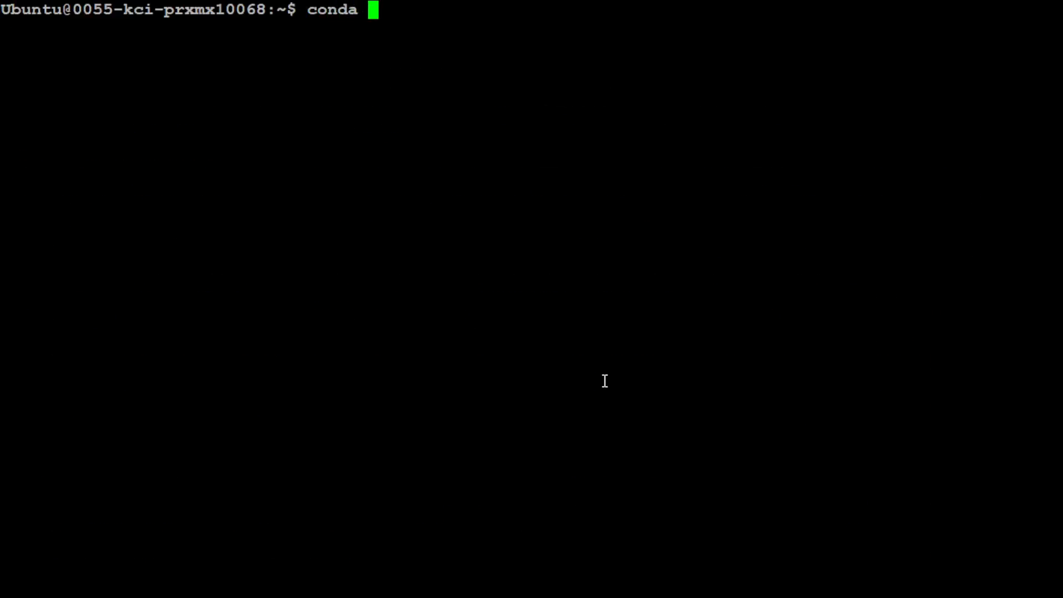
type("info")
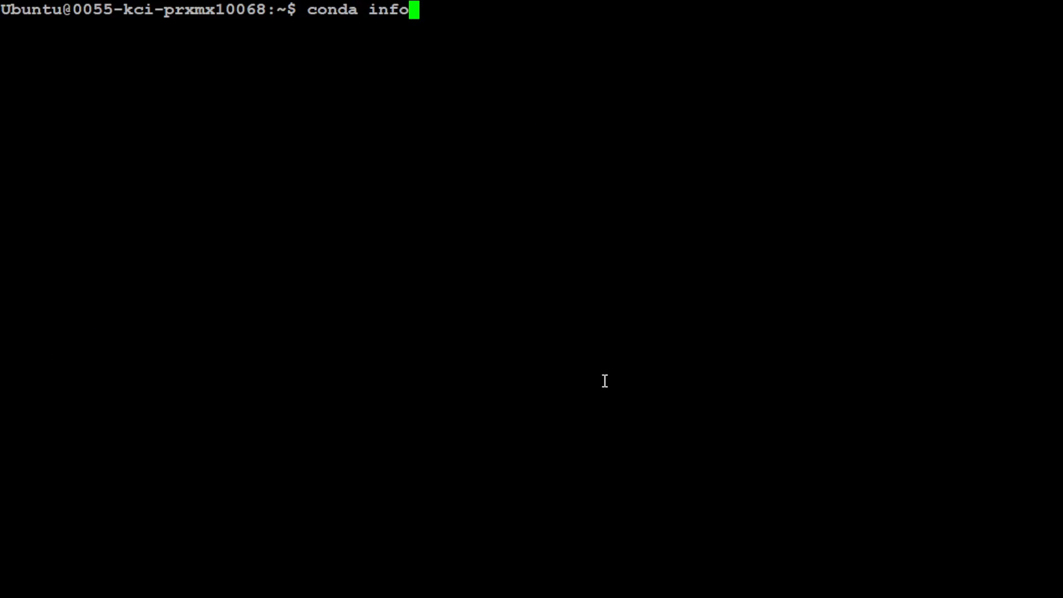
key("Return")
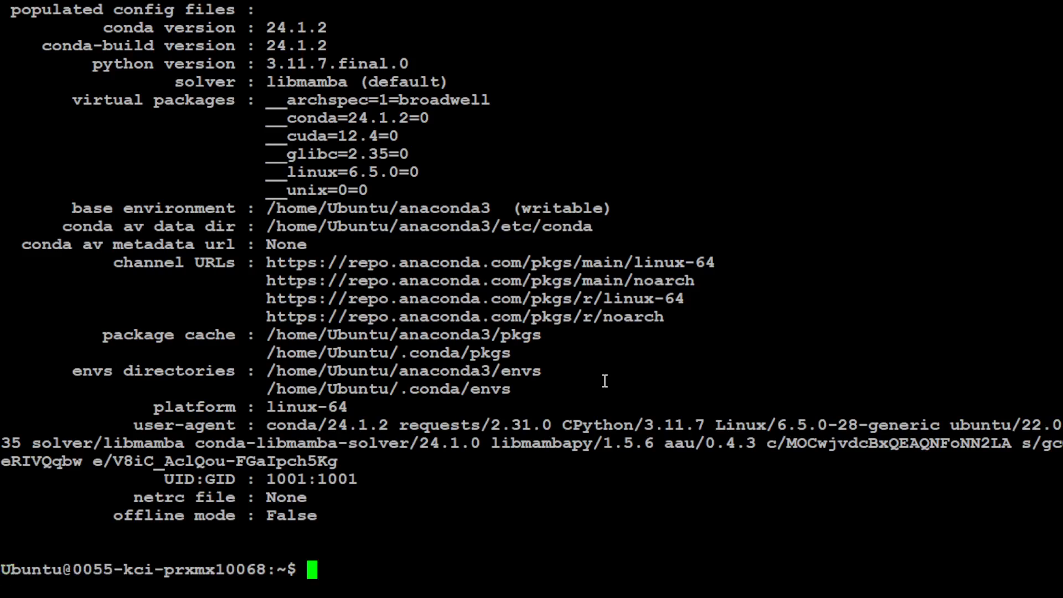
type("clea")
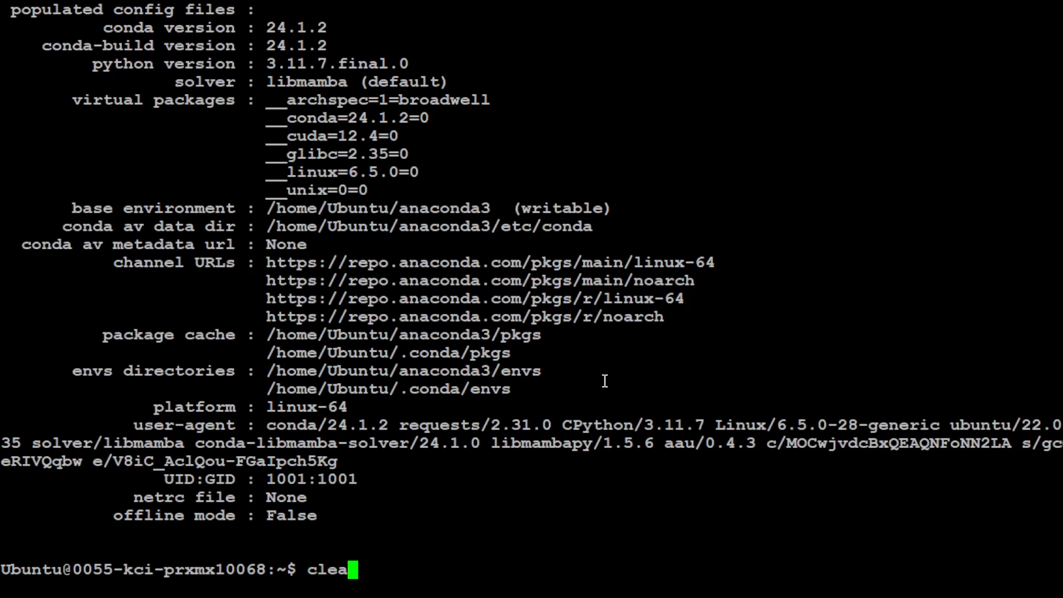
key("Return")
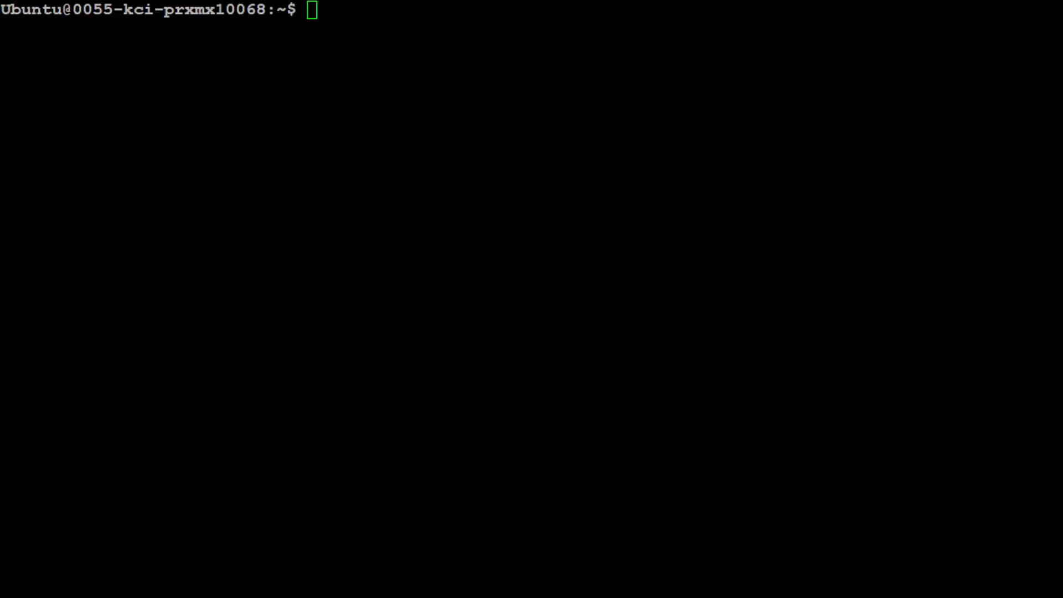
Step: Create the simpo conda environment with Python 3.11, confirming the package install
type("conda create -n simpo python=3.11")
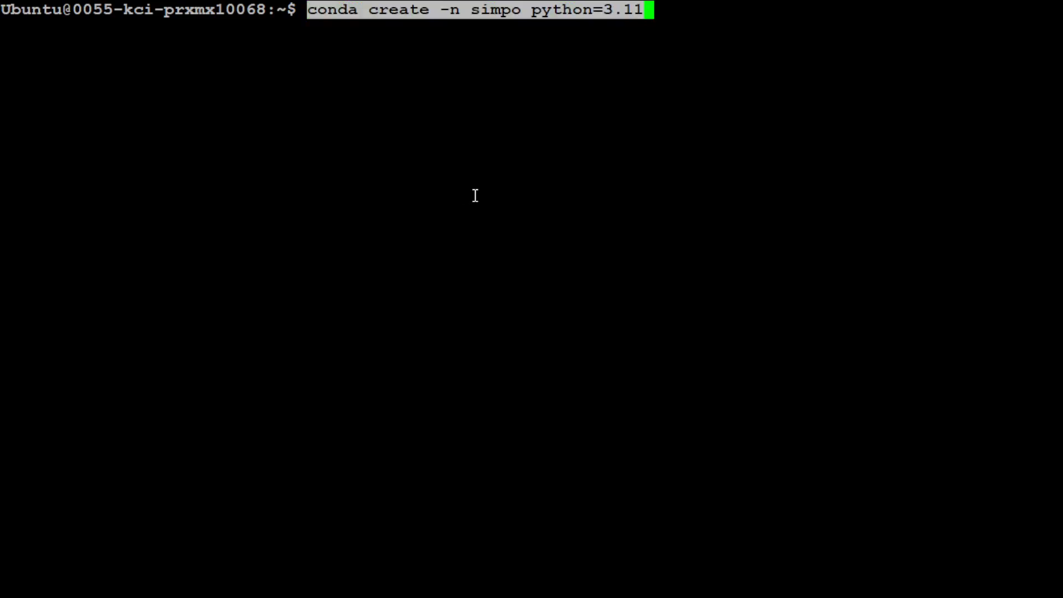
key("Return")
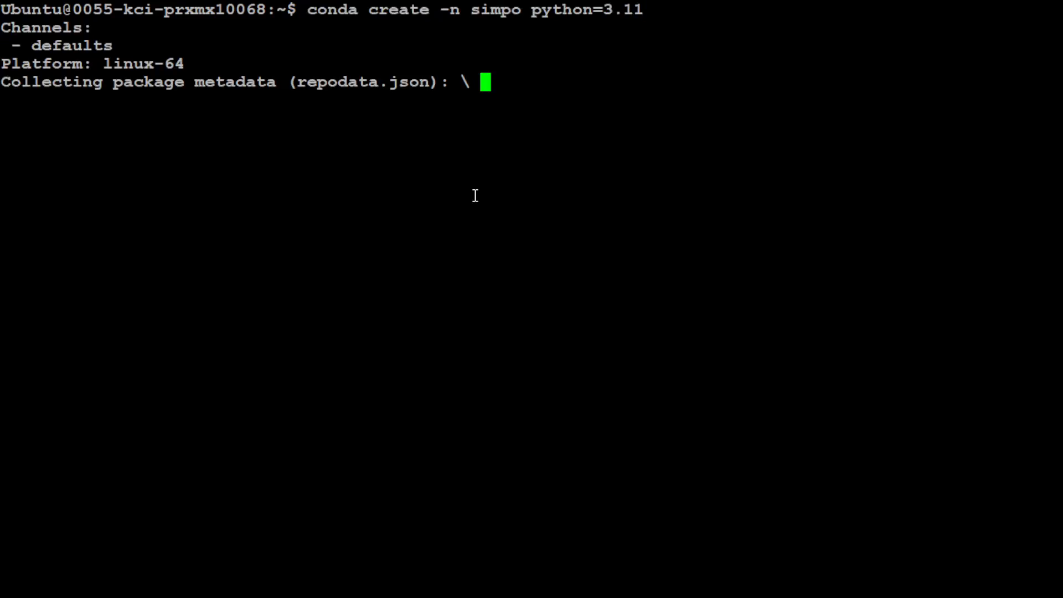
type("y]/n)? y")
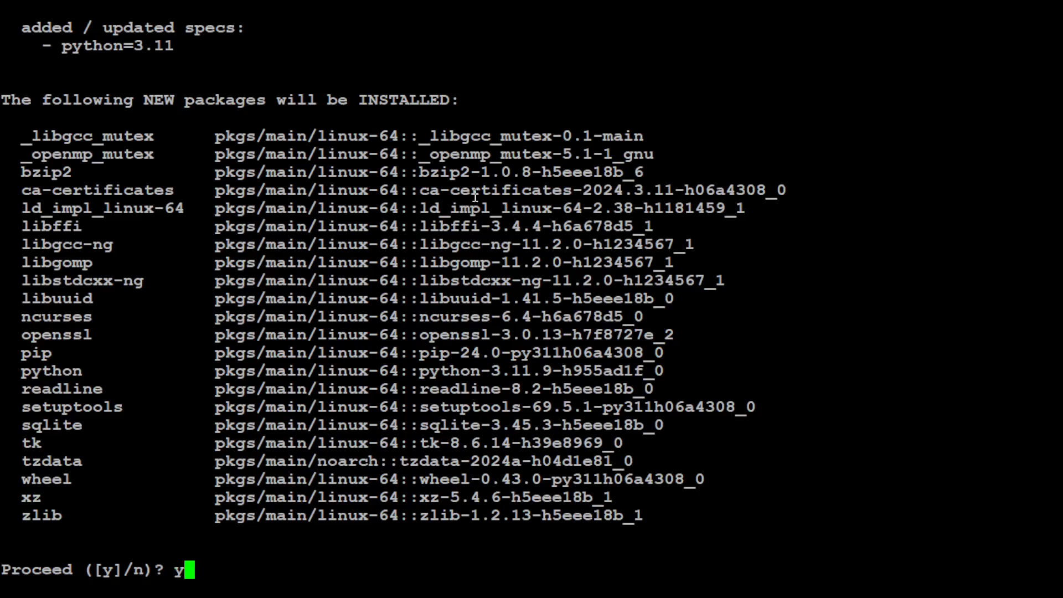
key("Return")
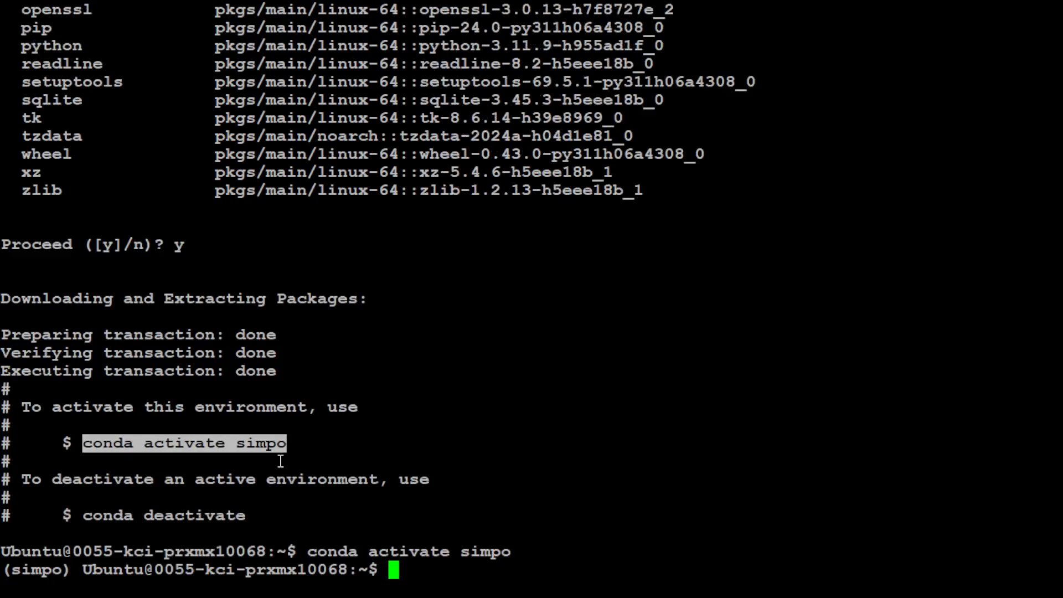
mouse_move(687, 401)
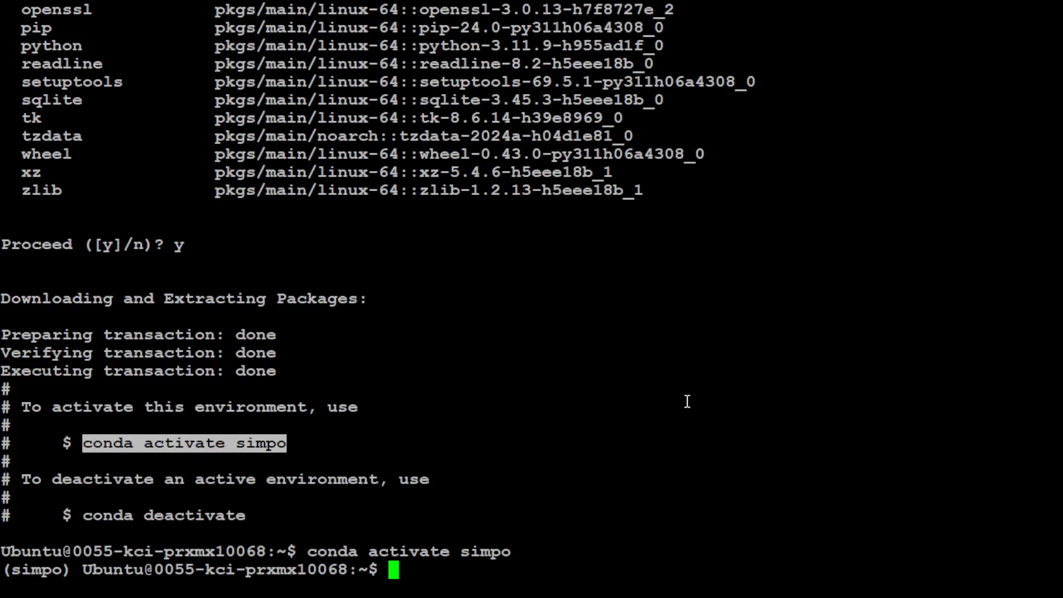
Step: Clear the screen and write the pip install llama-cpp-python command
type("clear")
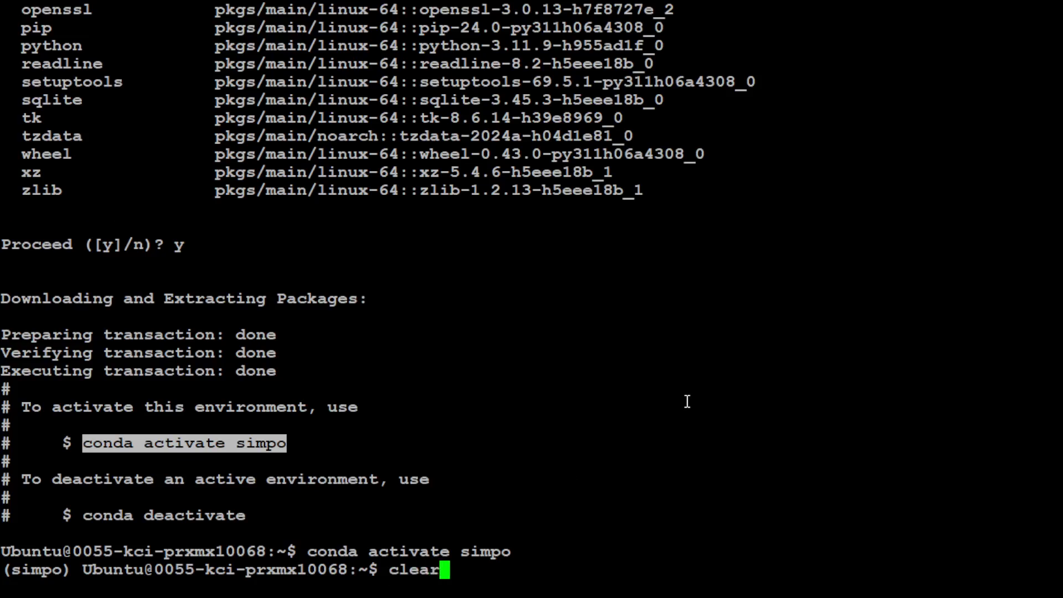
key("Return")
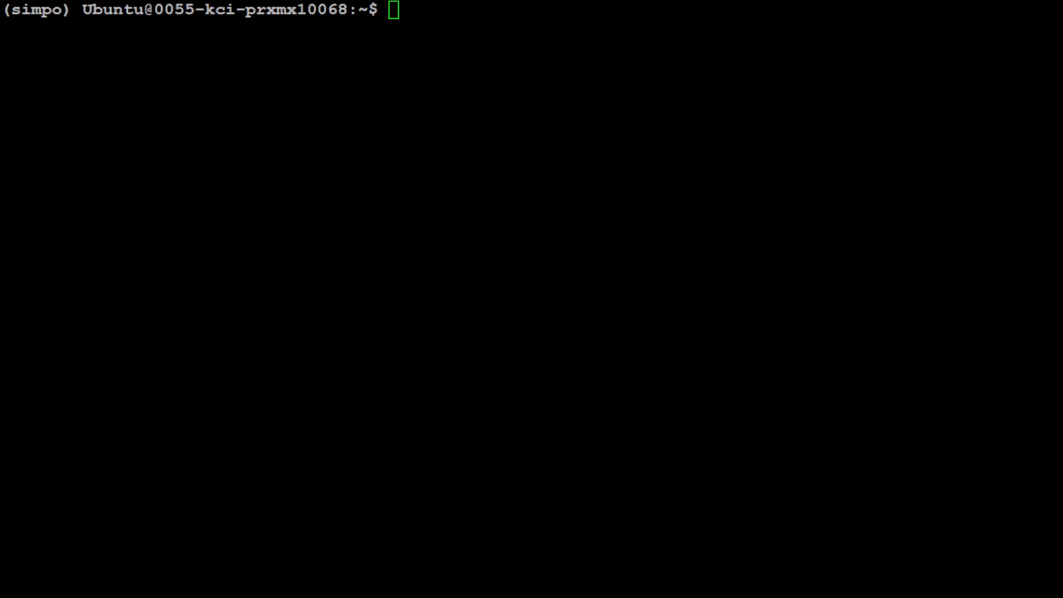
type("pip install llama-cpp-python")
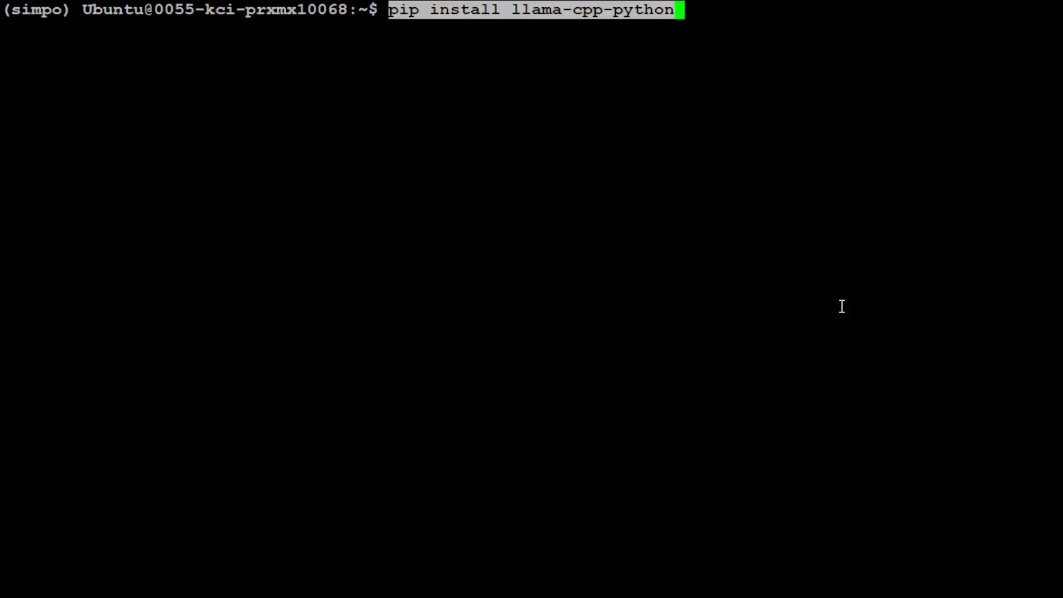
Step: Run the pip install of llama-cpp-python 0.2.76 and its dependencies
key("Return")
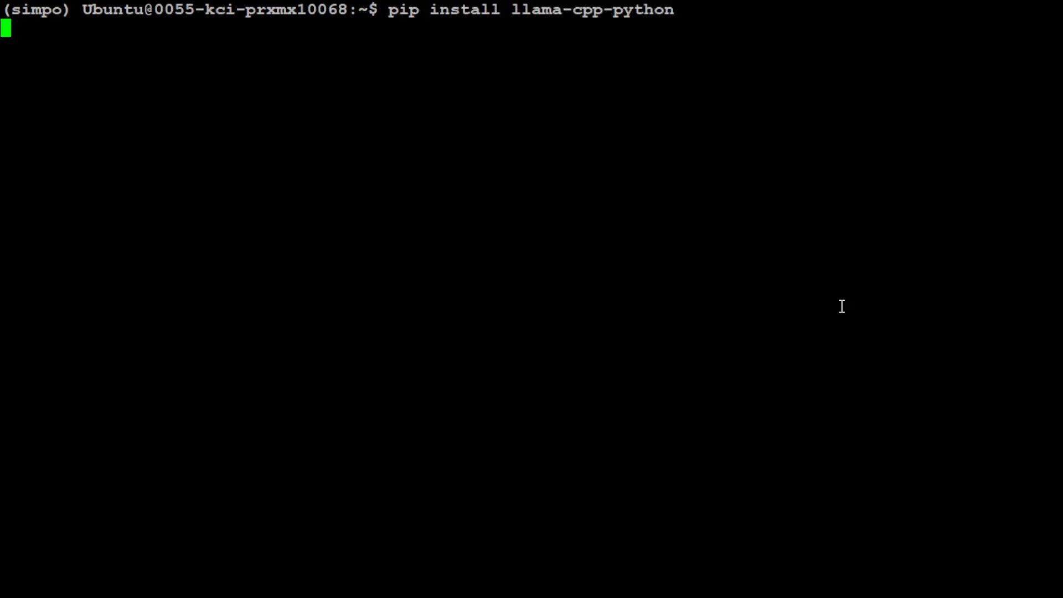
key("Return")
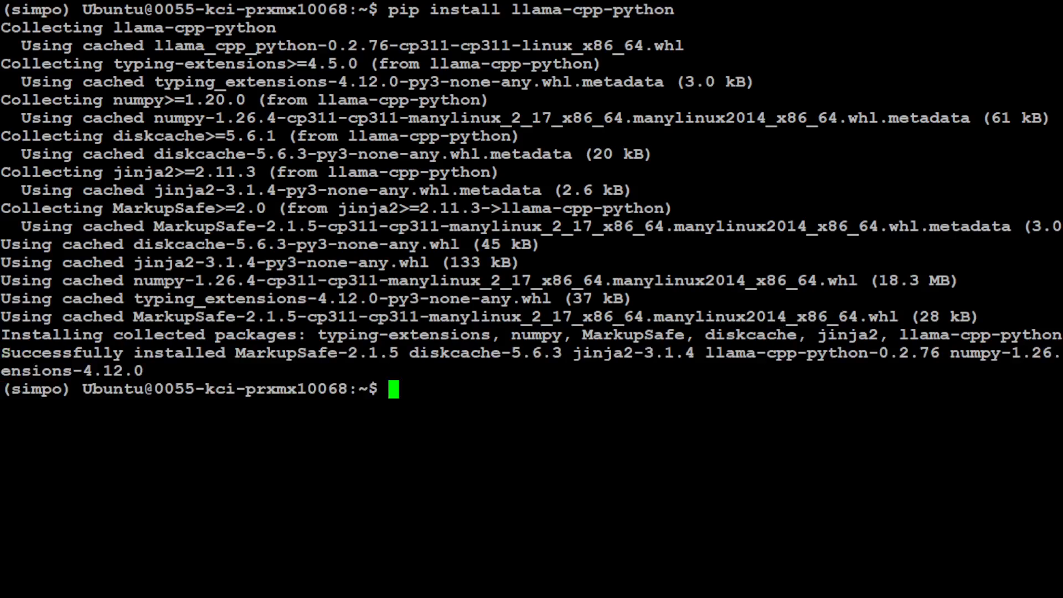
mouse_move(364, 462)
type("python3")
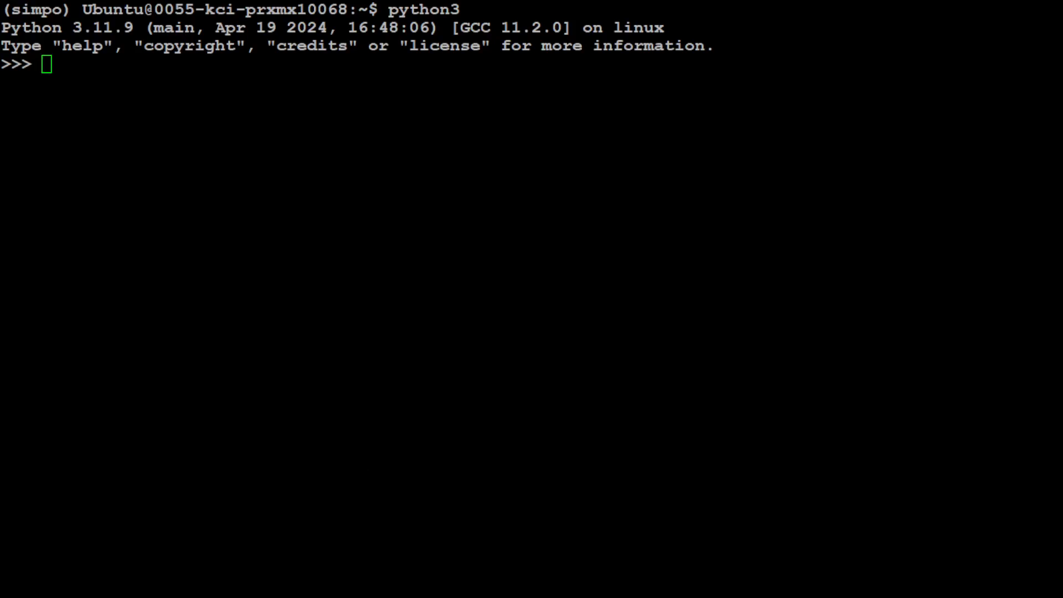
Step: Import Llama and load the SimPO q5_k_m GGUF model with seed 1337 and 2048 context
type("from llama_cpp import Llama")
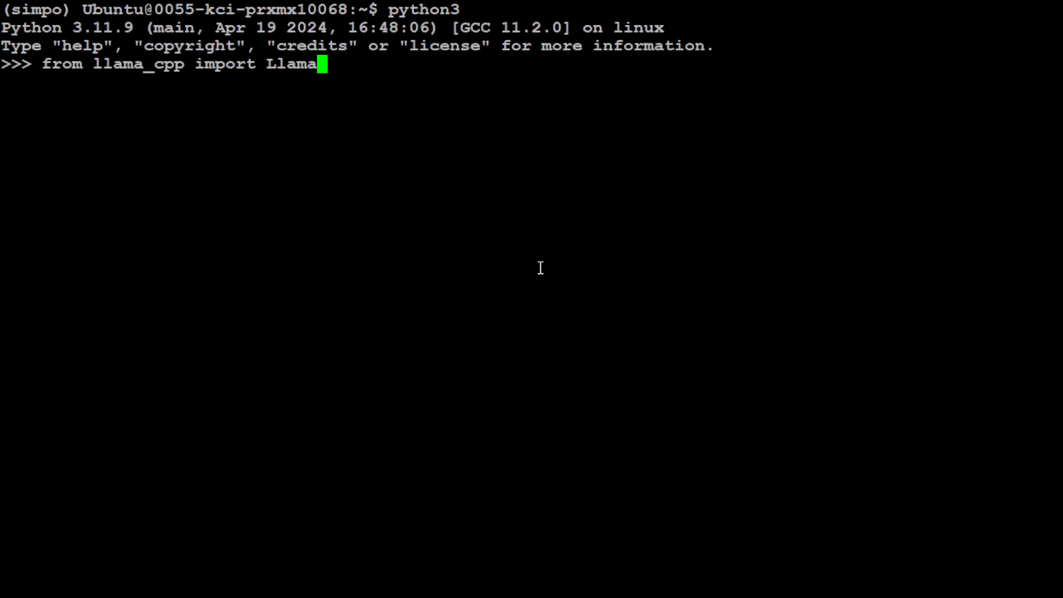
key("Return")
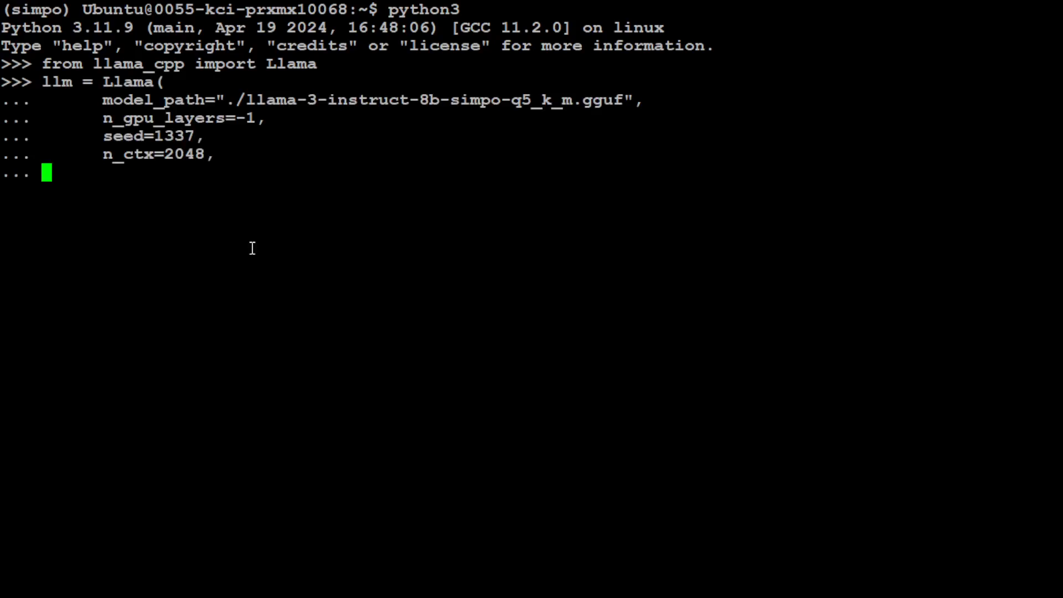
type(")")
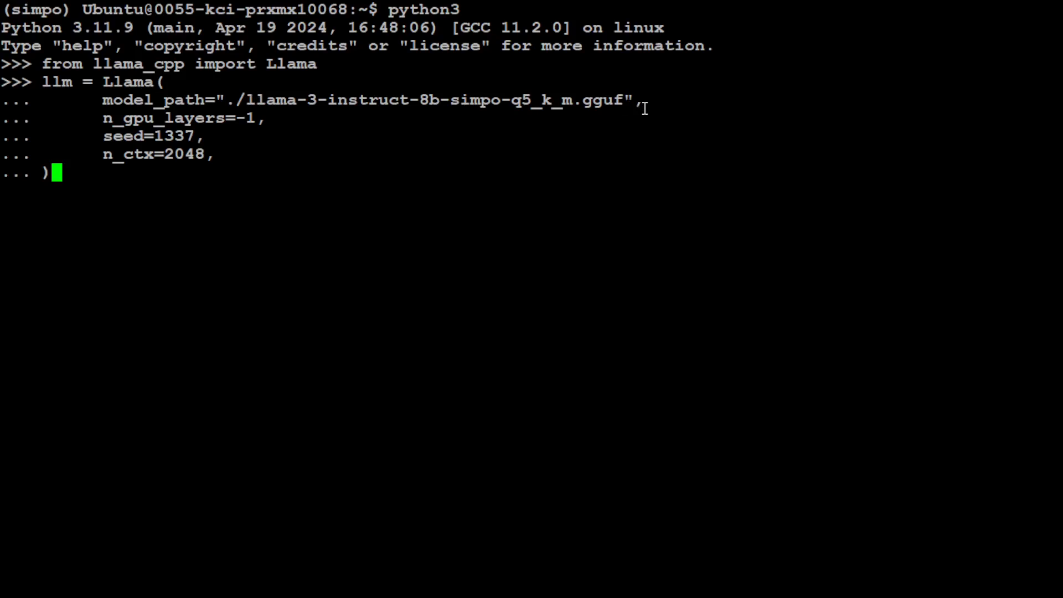
mouse_move(683, 280)
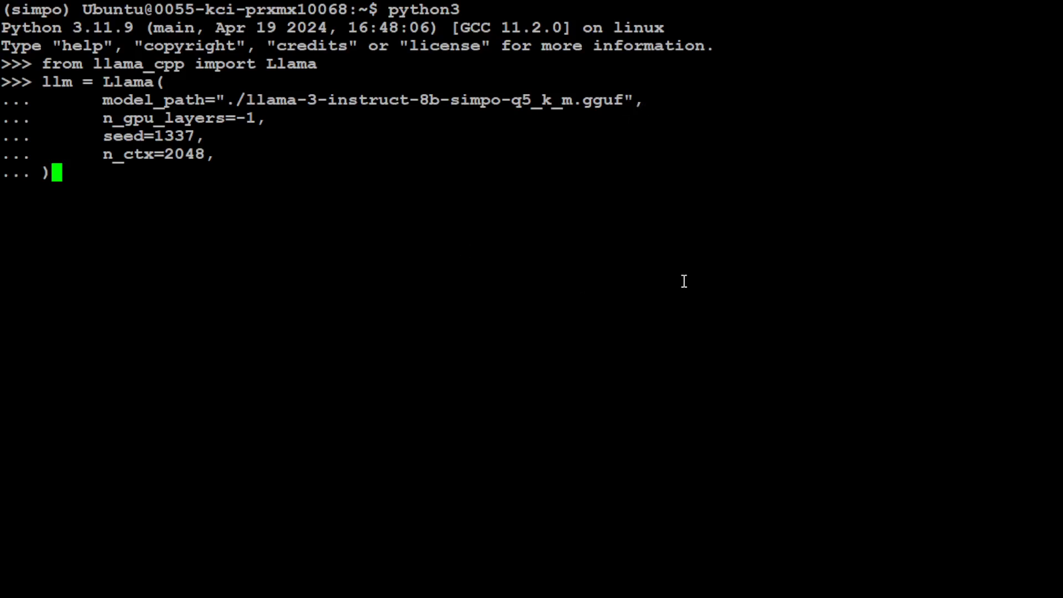
mouse_move(301, 108)
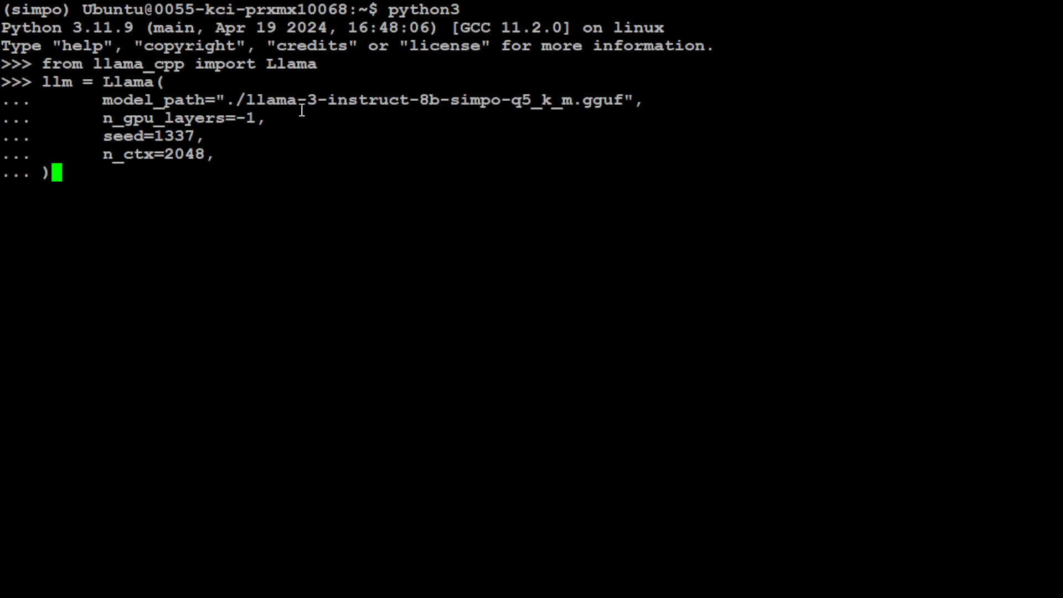
mouse_move(629, 118)
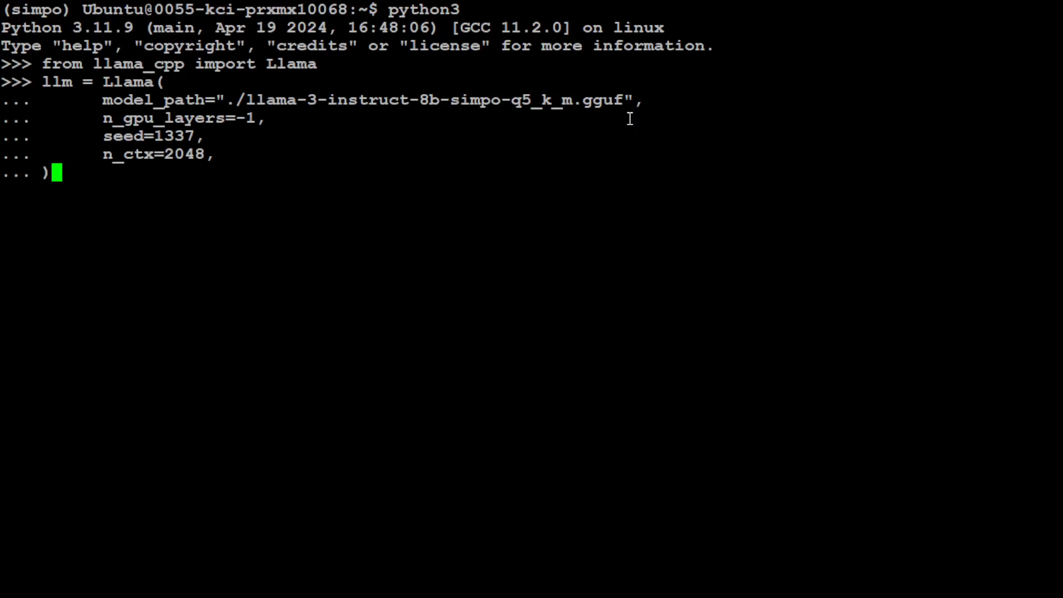
mouse_move(214, 257)
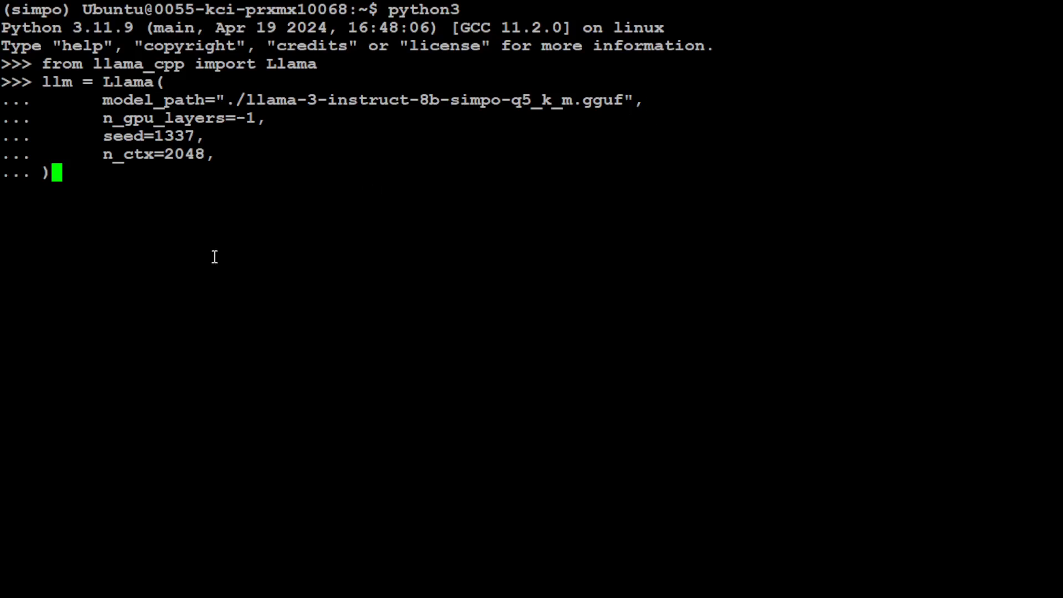
key("Return")
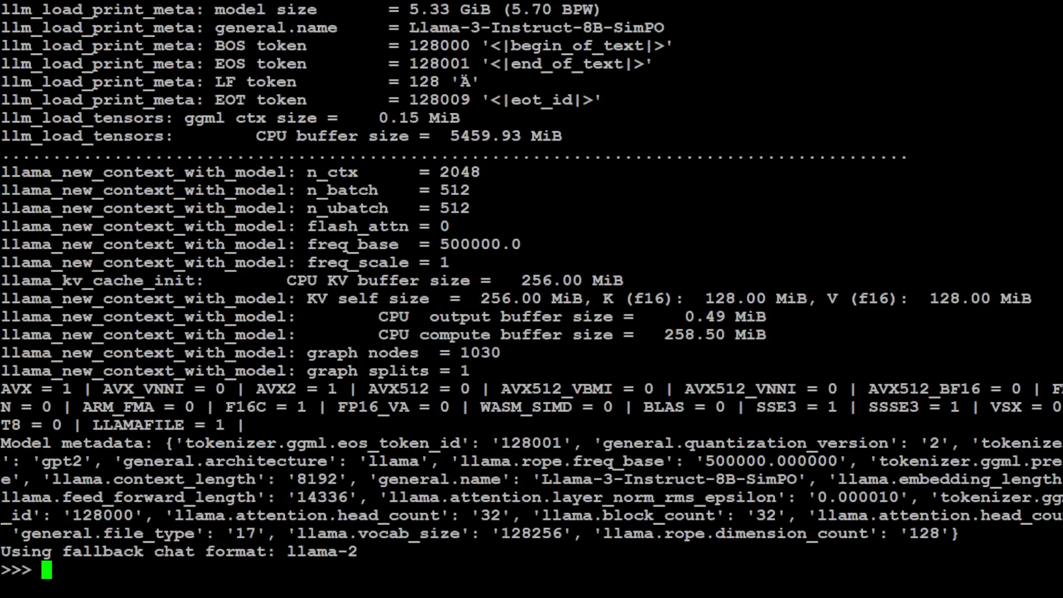
Step: Scroll through the Llama-3-Instruct-8B-SimPO model load log
scroll("up", 3)
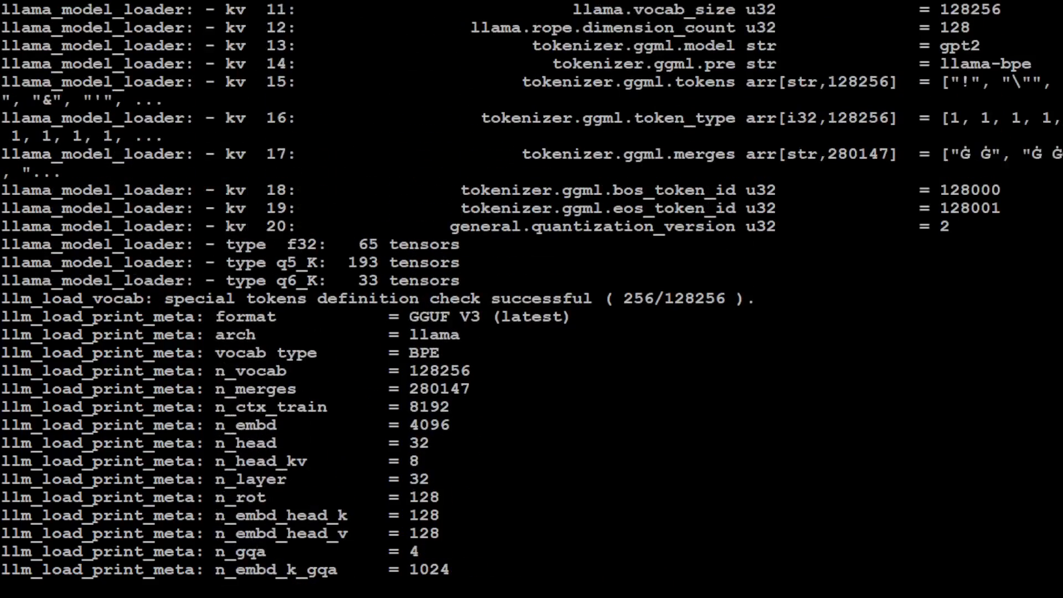
scroll("up", 3)
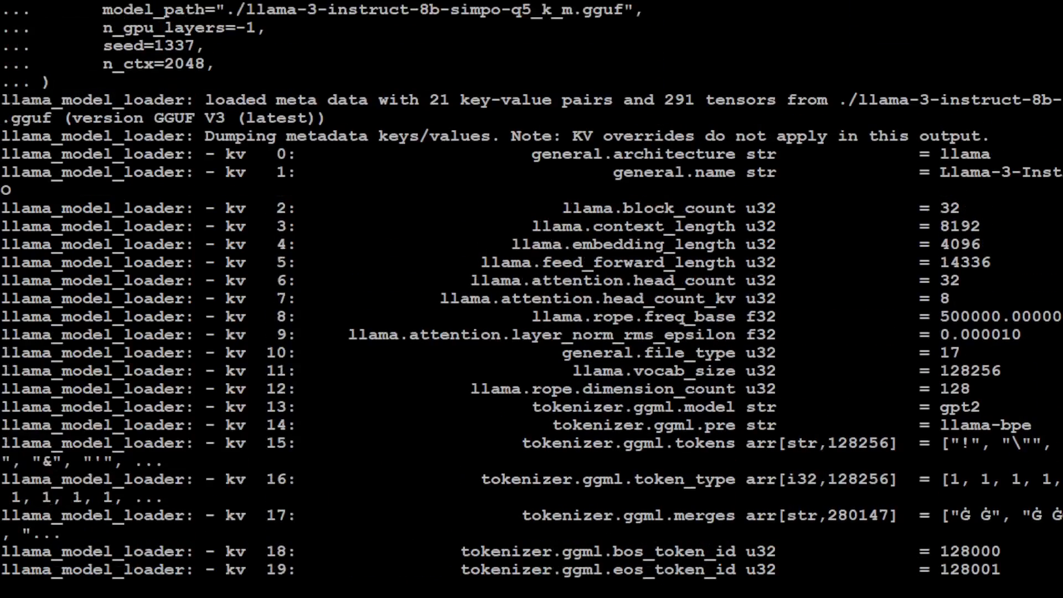
scroll("down", 3)
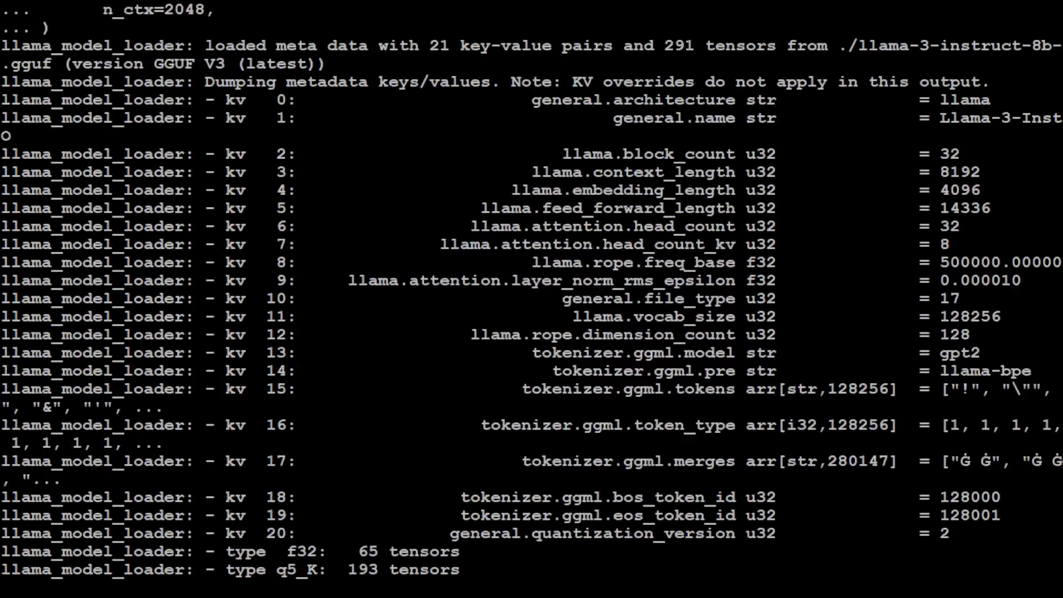
scroll("down", 3)
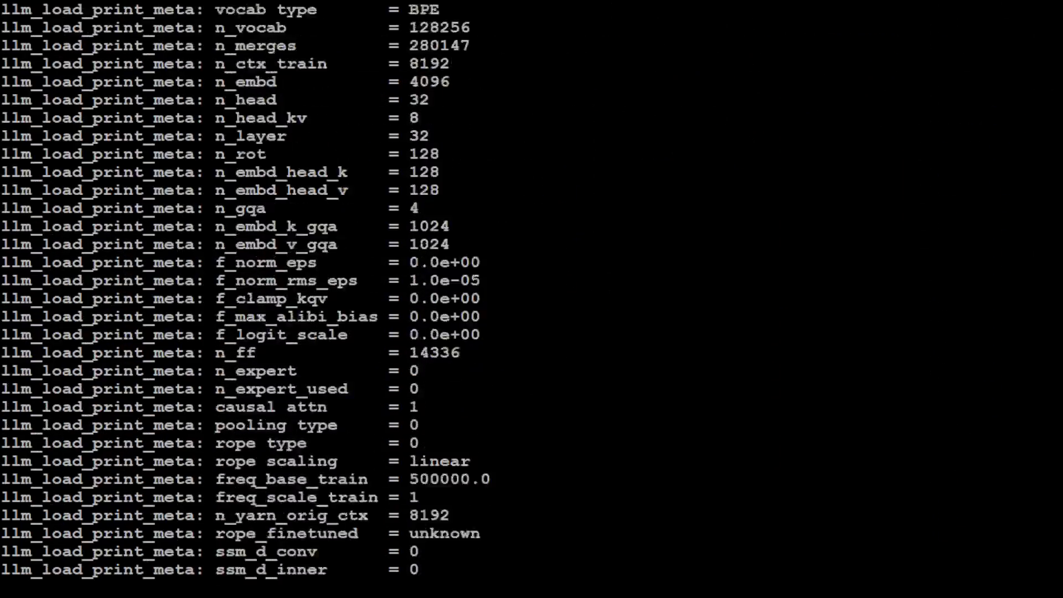
scroll("down", 3)
type("clear()")
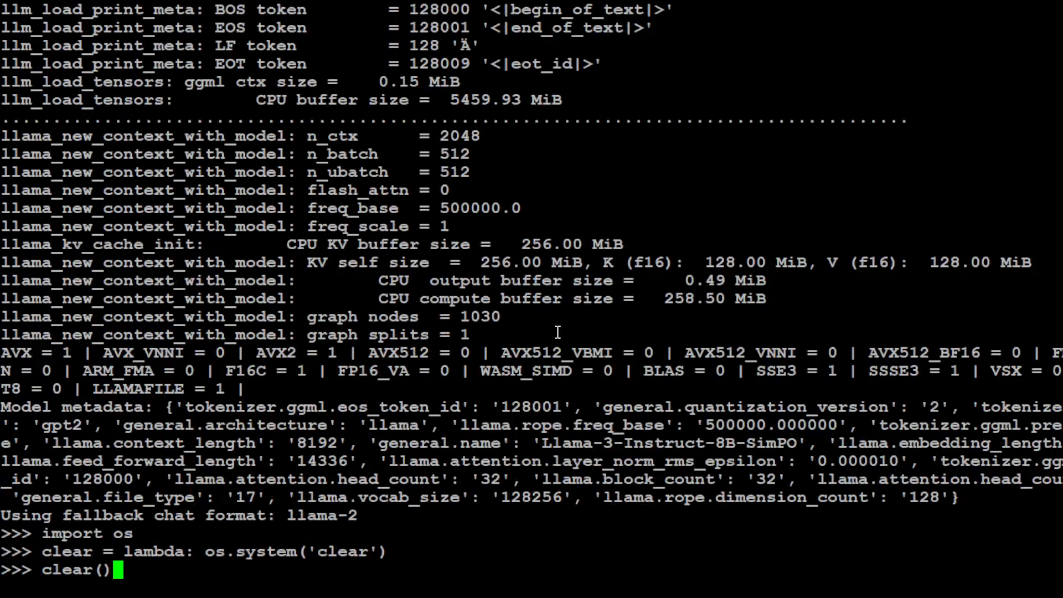
Step: Clear the screen and begin the llm() call for 10 sentences ending with beauty
key("Return")
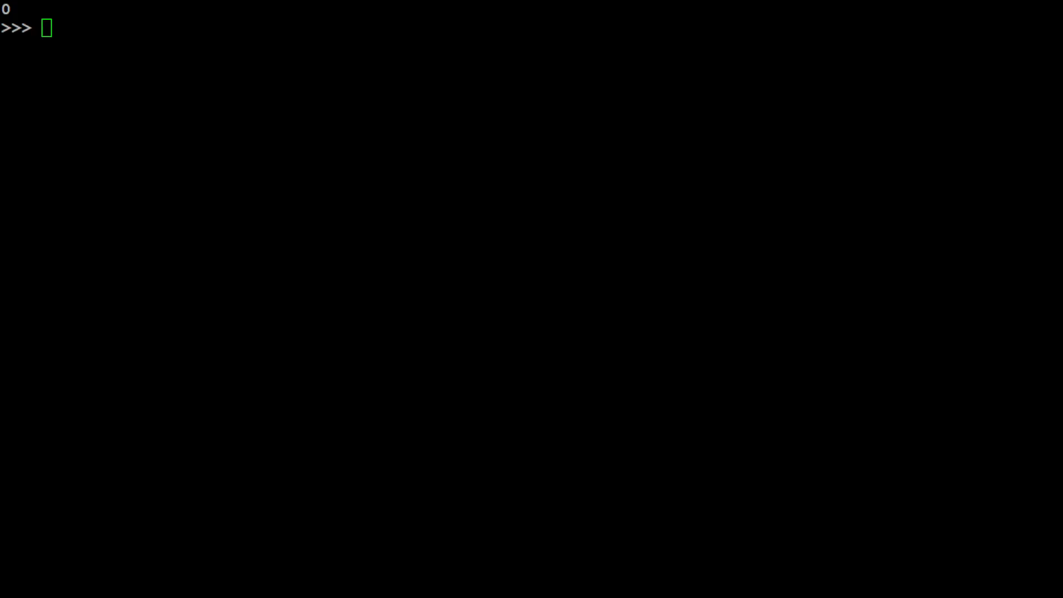
type("output = llm(")
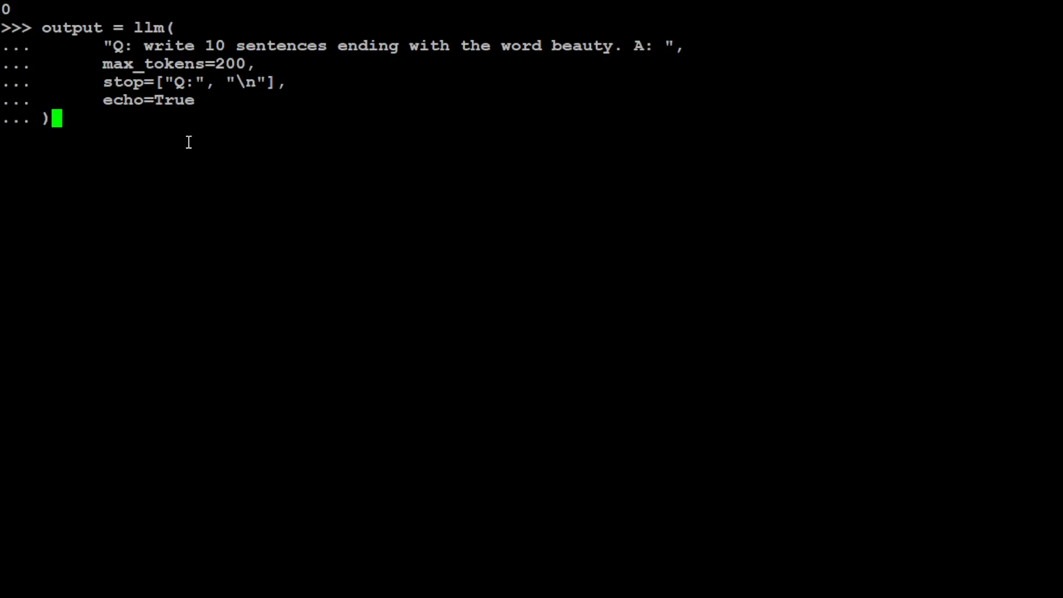
mouse_move(308, 64)
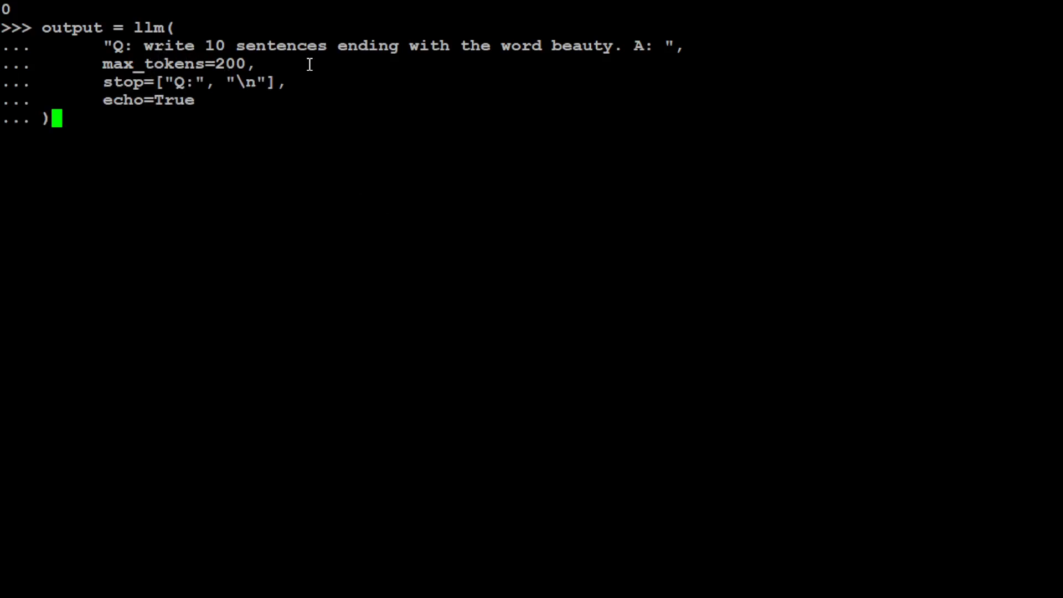
mouse_move(707, 72)
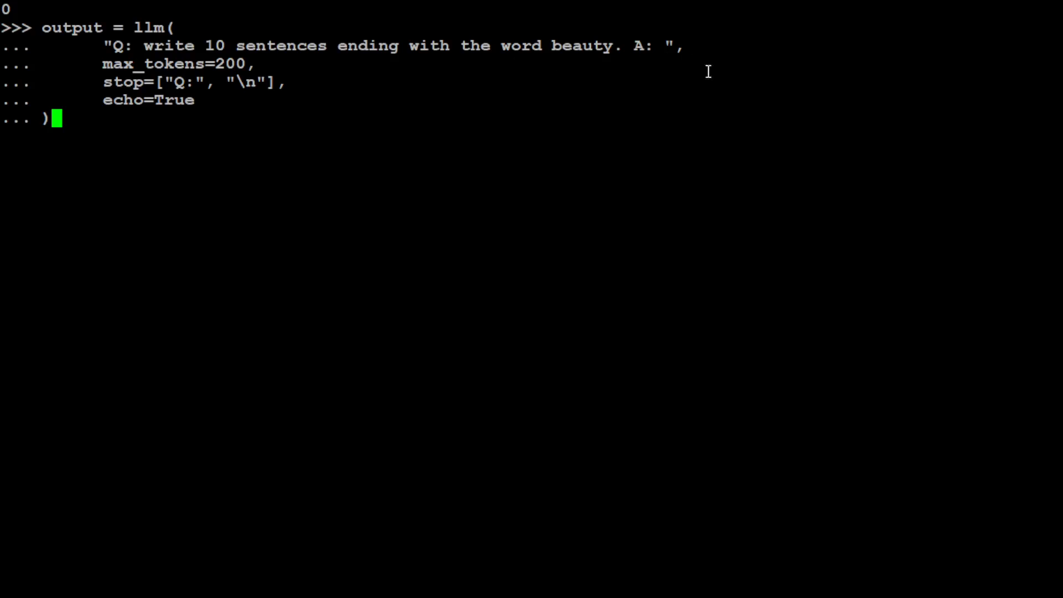
mouse_move(639, 127)
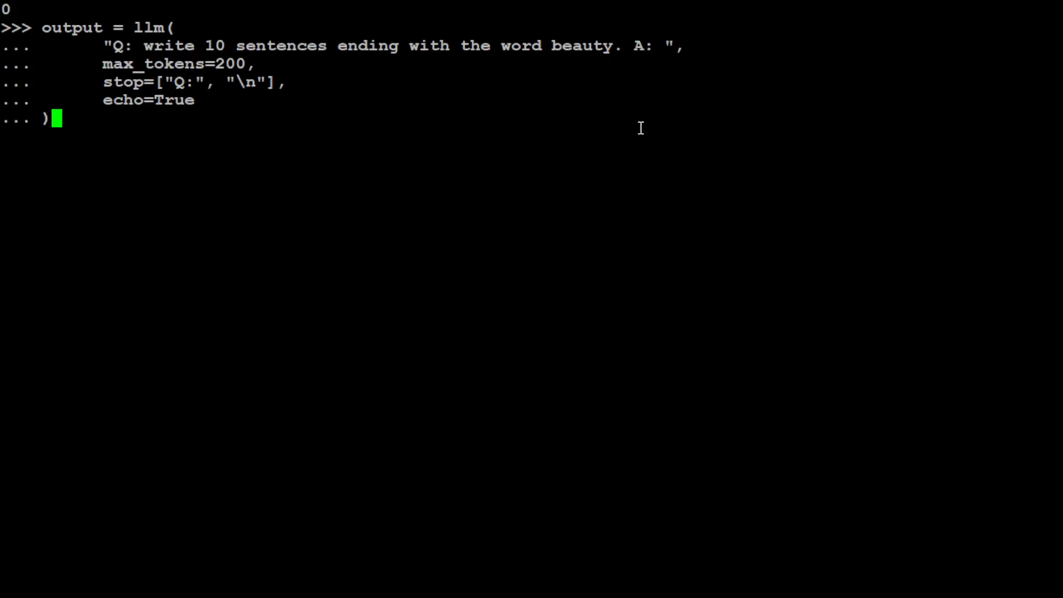
Step: Run the beauty prompt with max_tokens 200 and print the ten sentences from output['choices'][0]
key("Return")
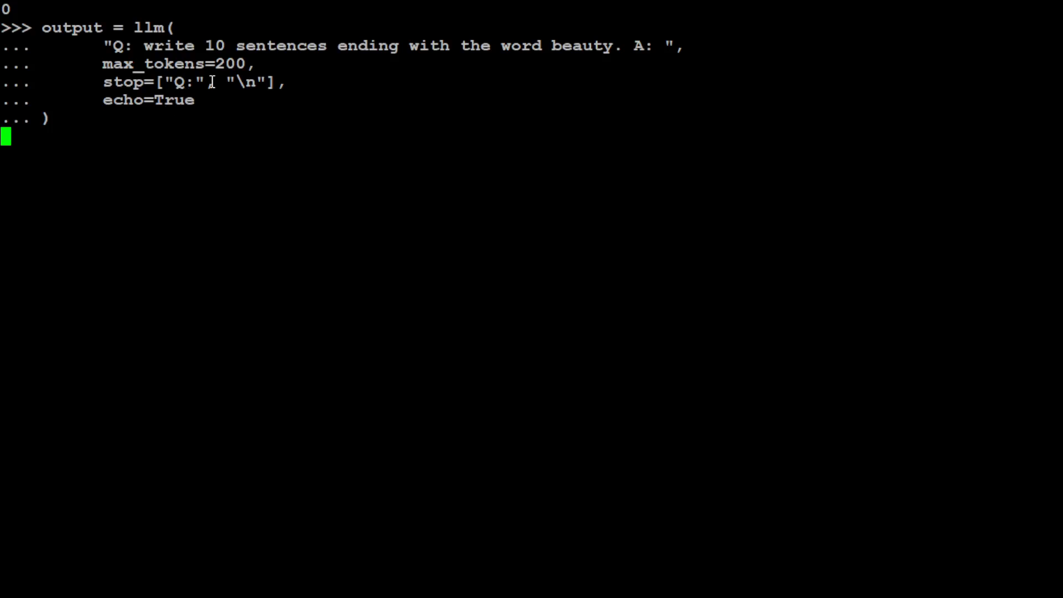
type(",")
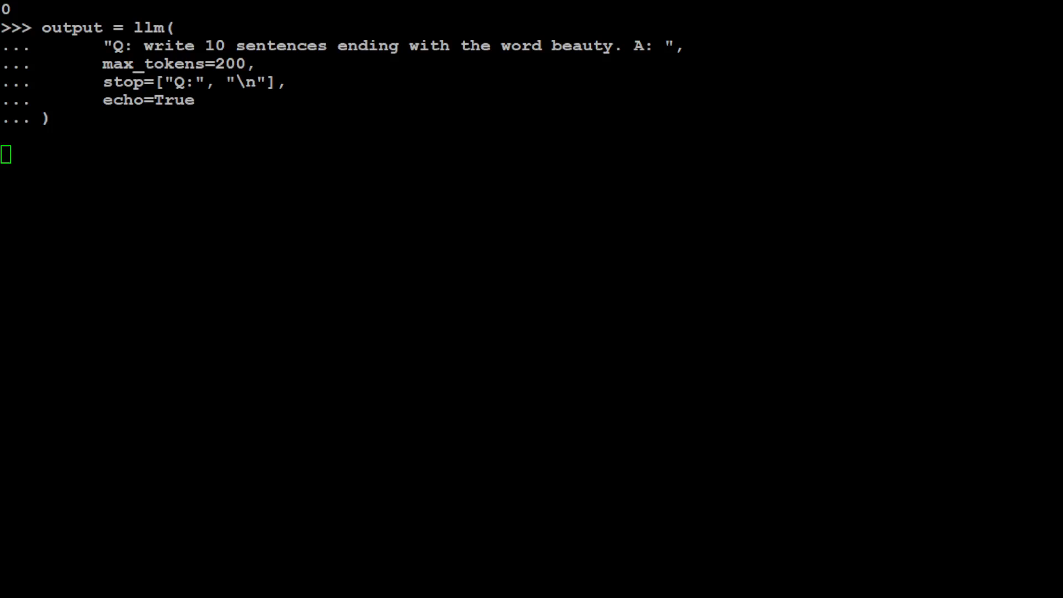
key("Return")
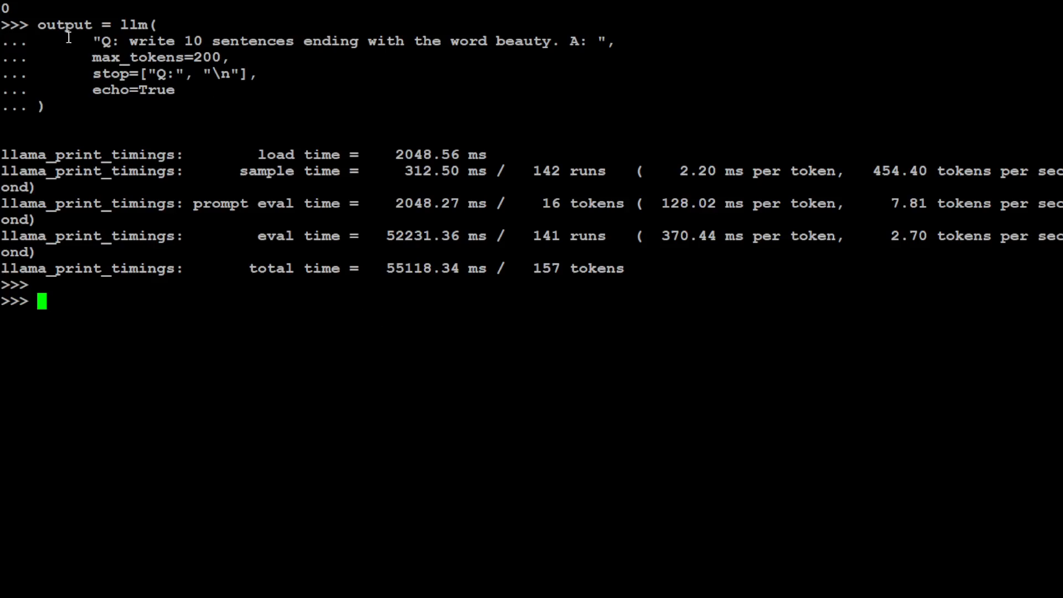
key("Return")
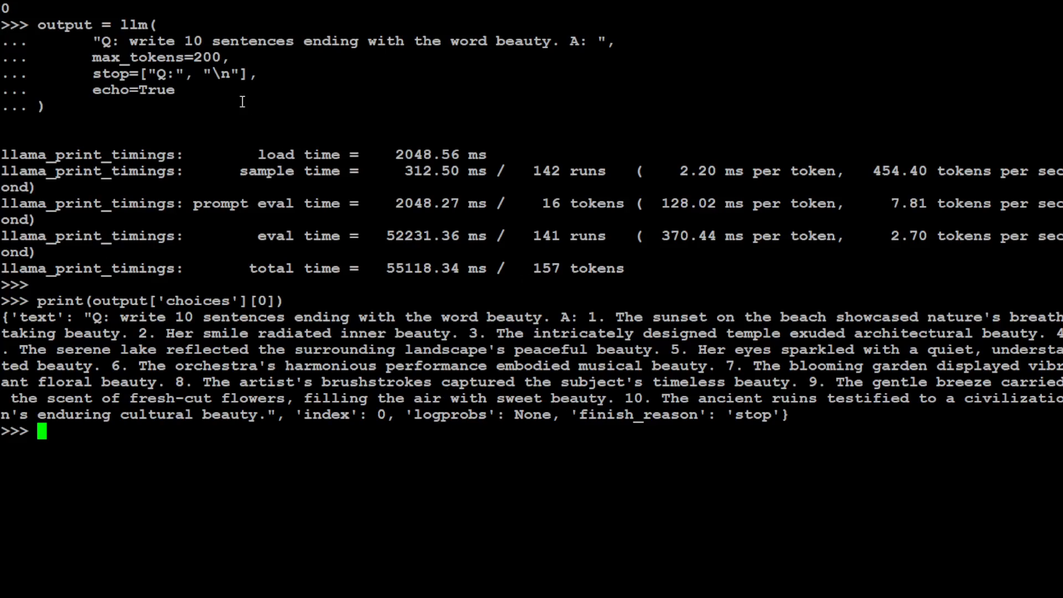
left_click_drag(121, 41, 288, 41)
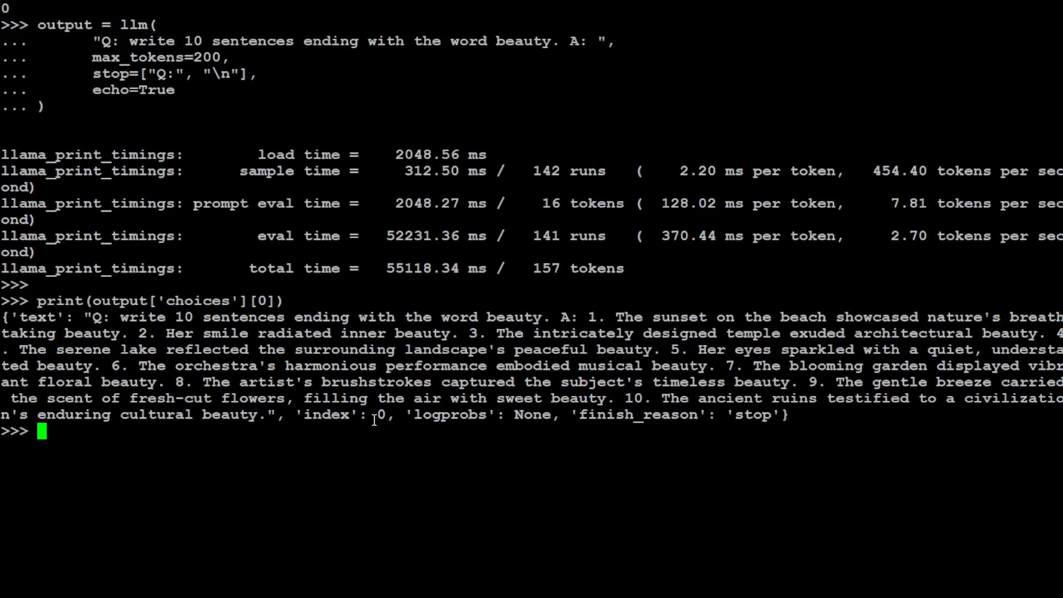
mouse_move(583, 316)
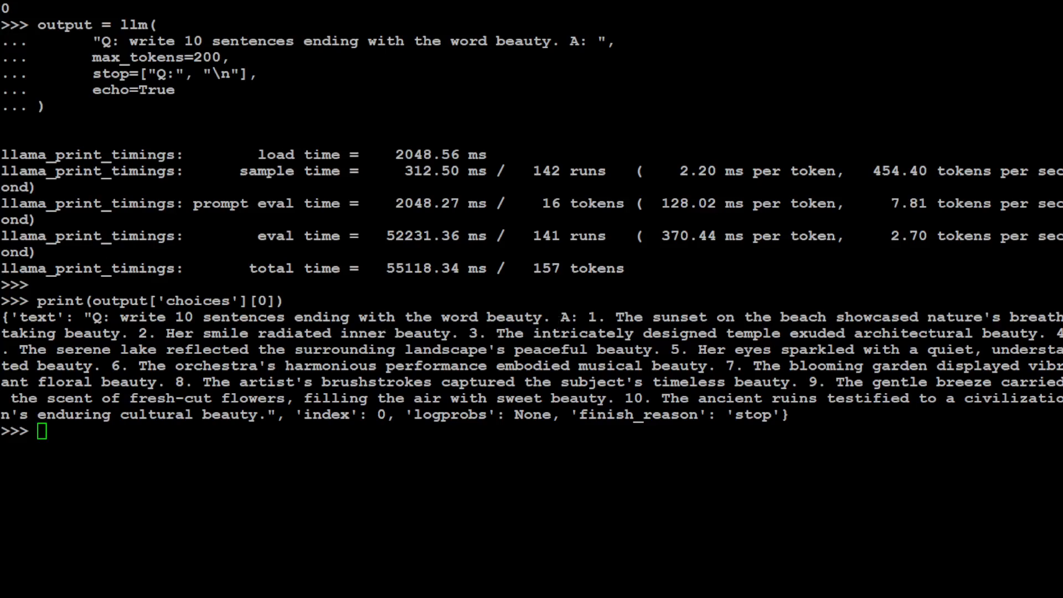
Step: Ask the model 25 - 4 * 2 + 3, getting 25 - 8 + 3 = 20, and write a clear() call
key("Return")
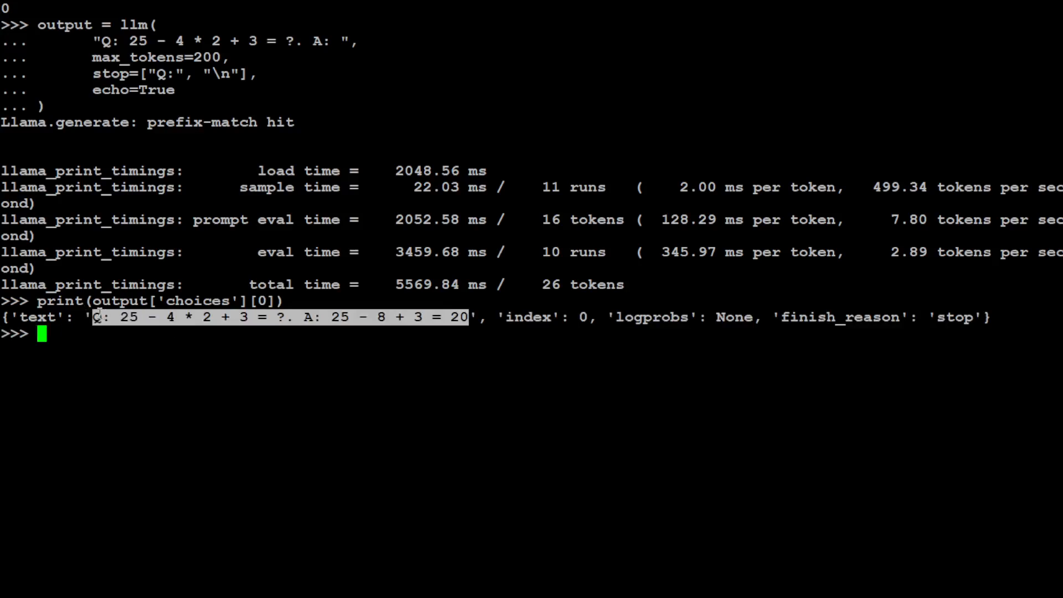
mouse_move(256, 373)
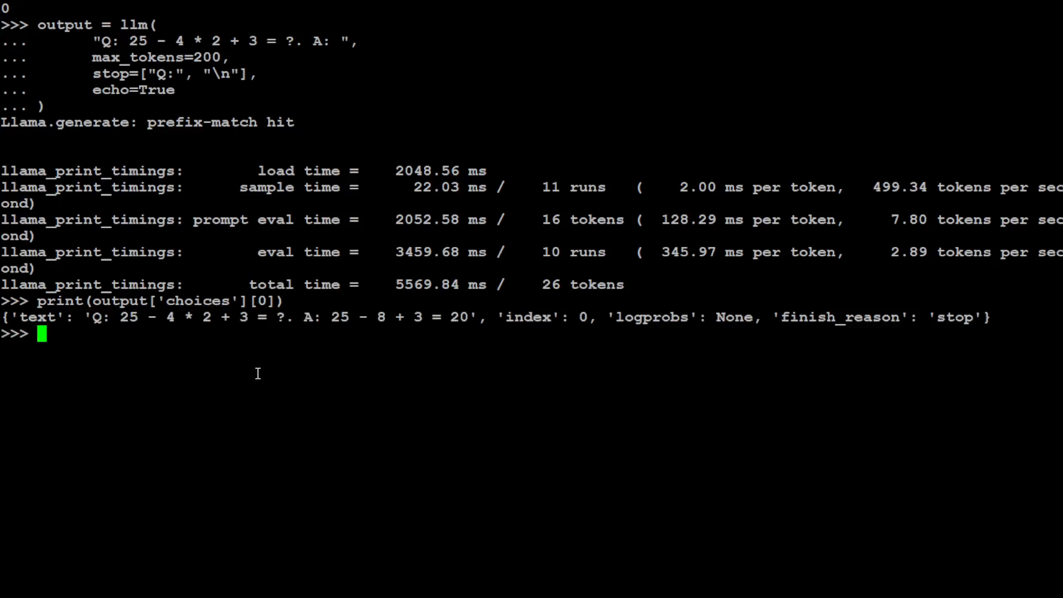
type("clear")
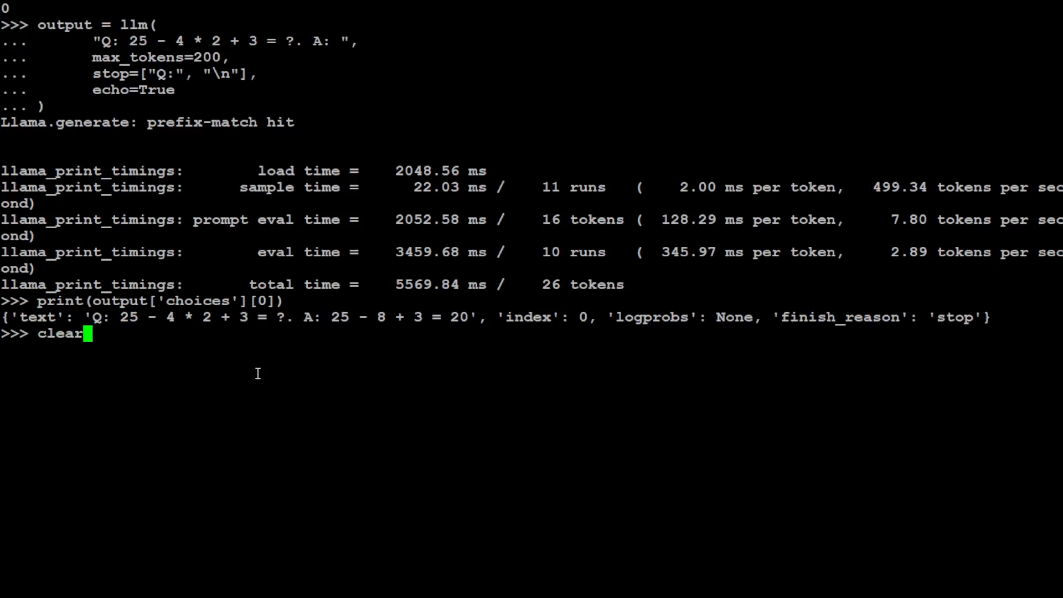
type("()")
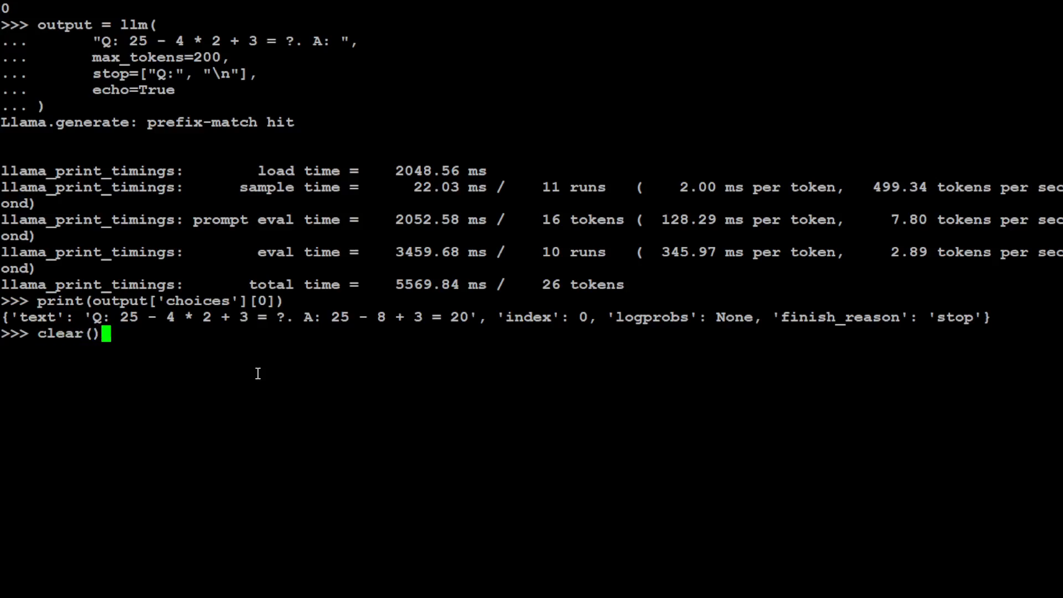
Step: Clear the screen and print the model's four-option answer to the John and Mark ball puzzle
key("Return")
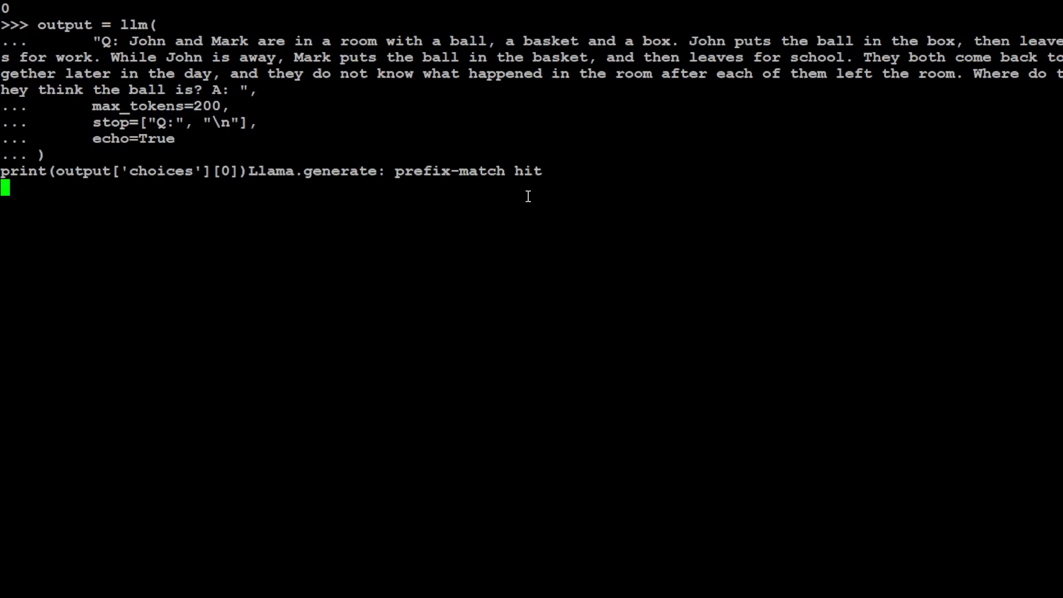
mouse_move(476, 210)
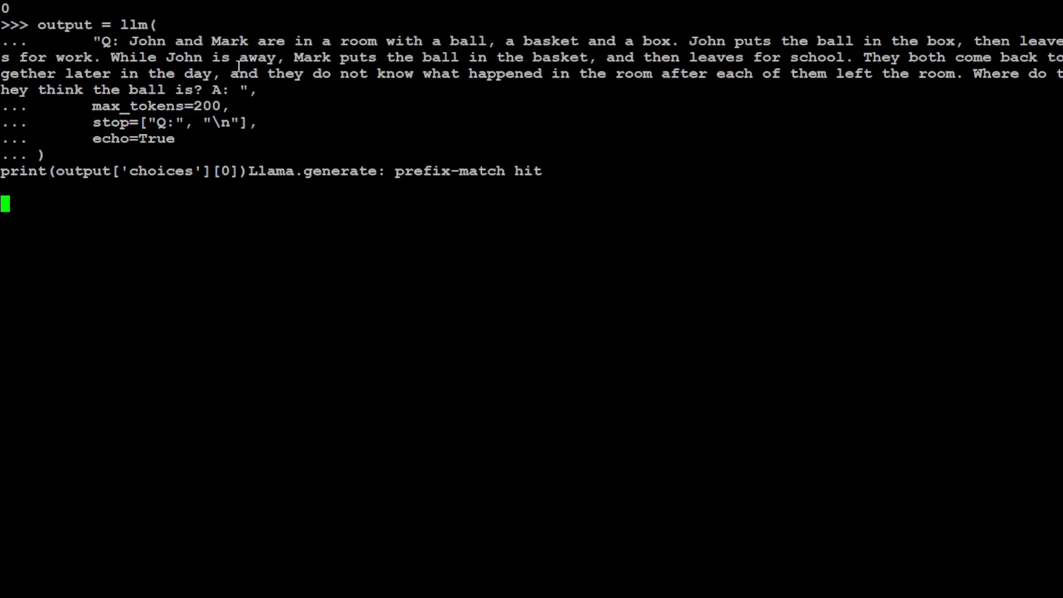
mouse_move(483, 86)
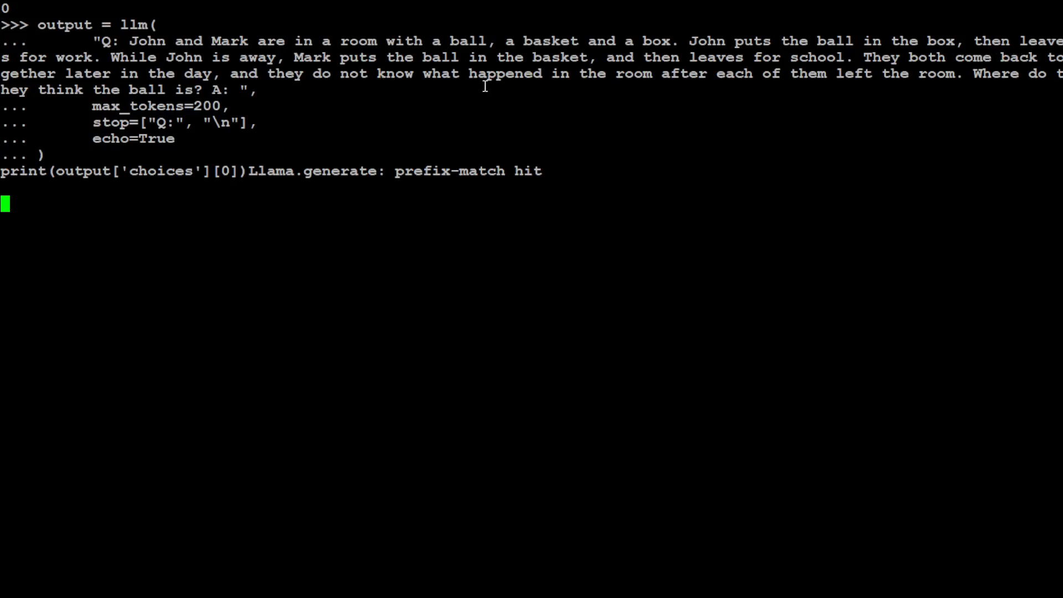
mouse_move(765, 93)
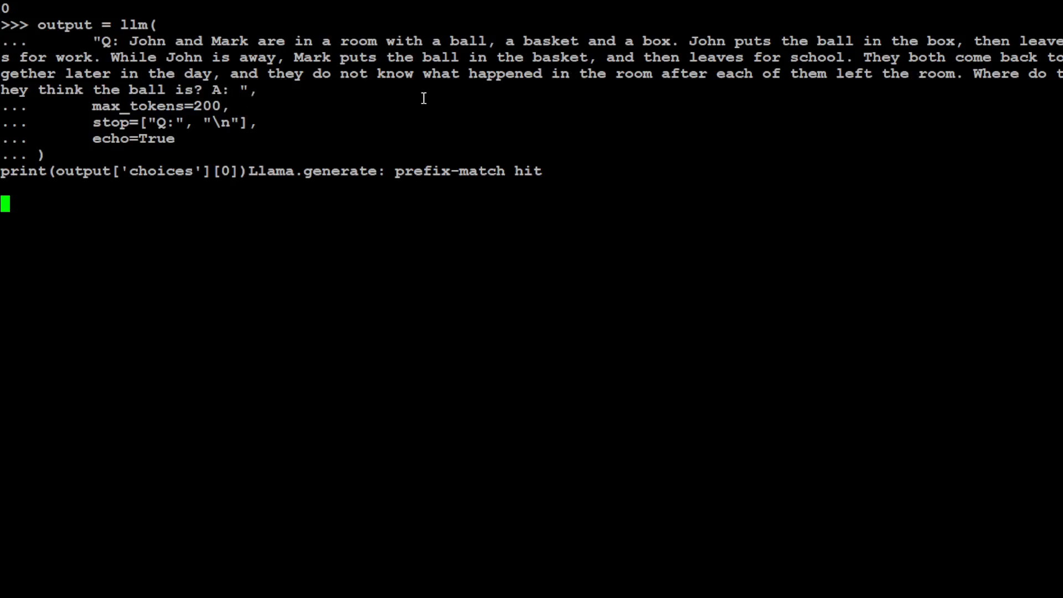
mouse_move(827, 88)
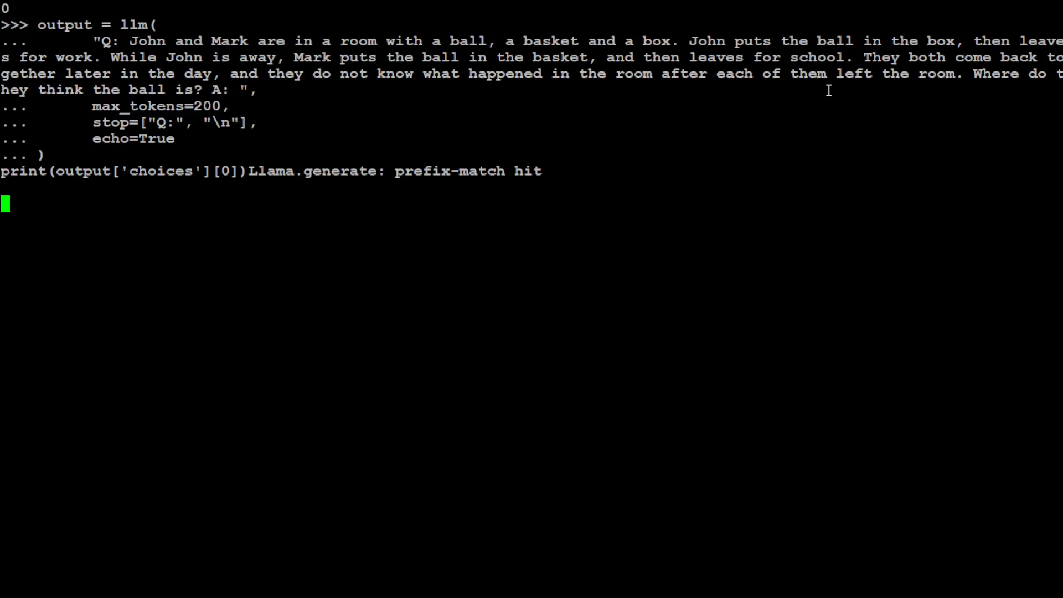
key("Return")
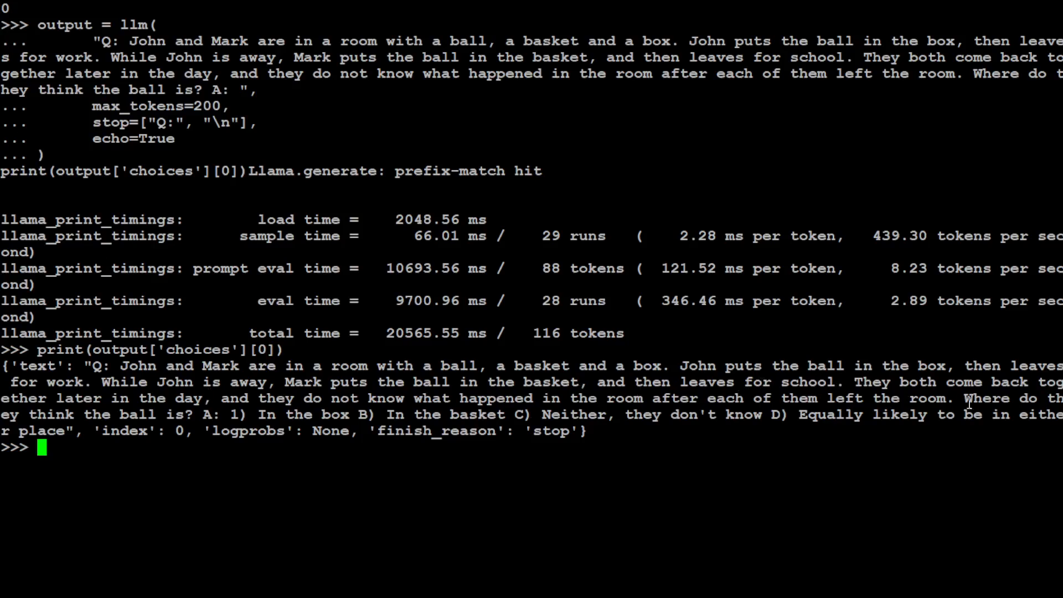
double_click(217, 414)
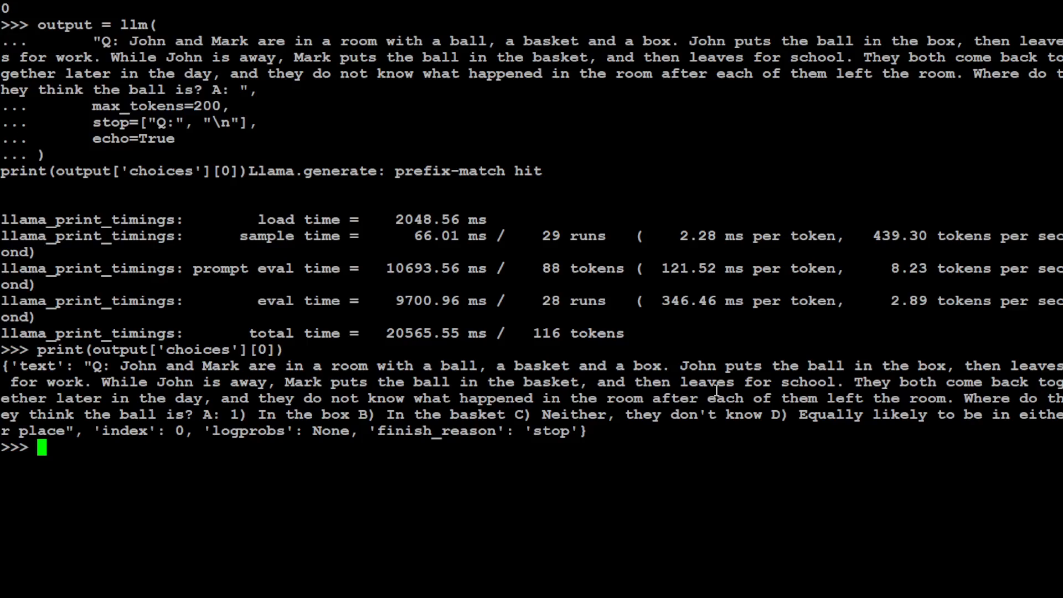
type("l")
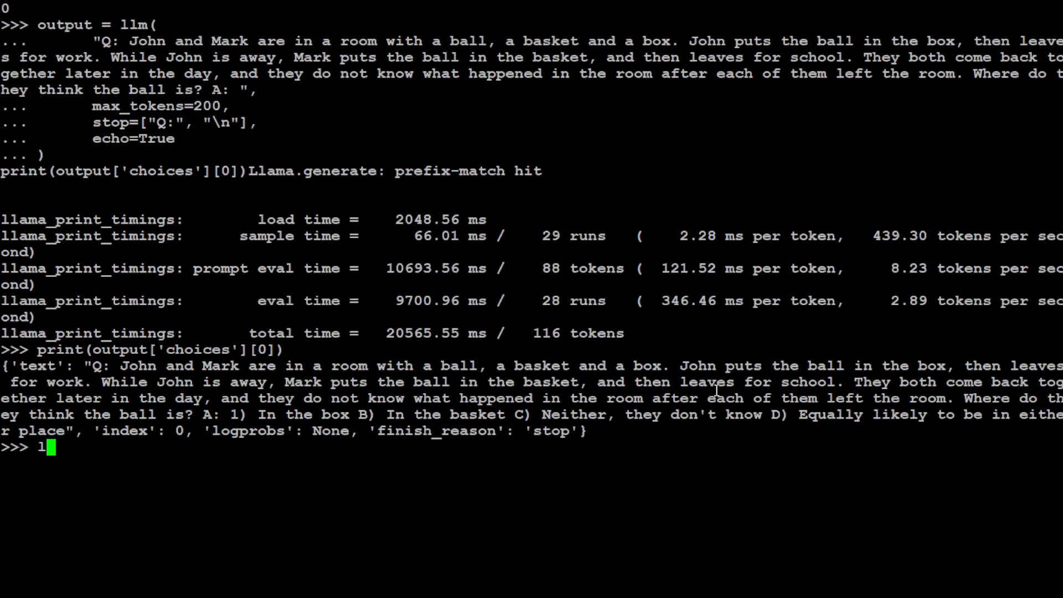
type("clear(")
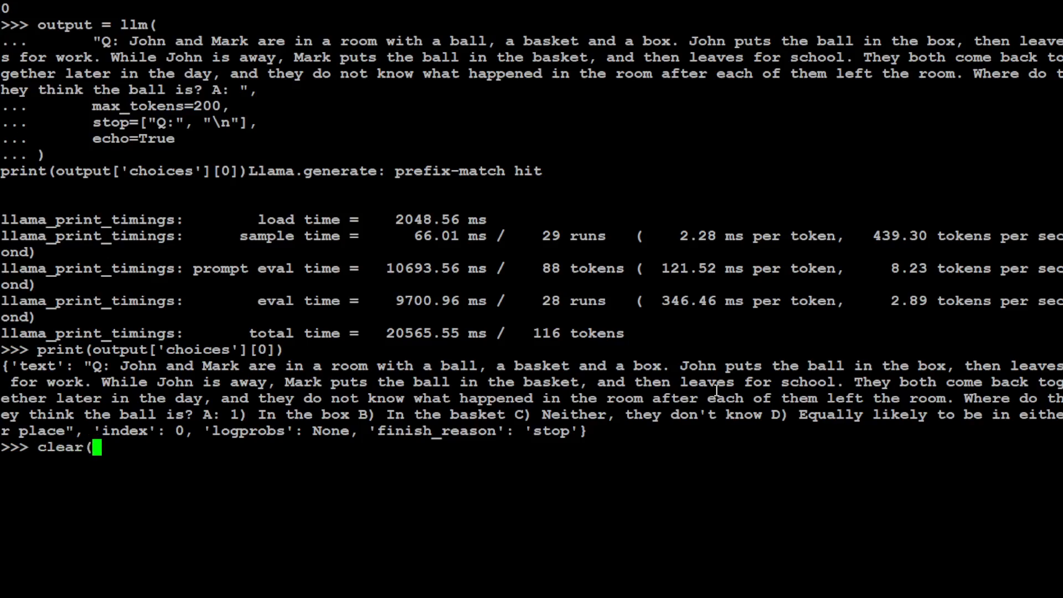
Step: Run llm() on the rectangle-area prompt, get only an intro line, and highlight the max_tokens setting
key("Return")
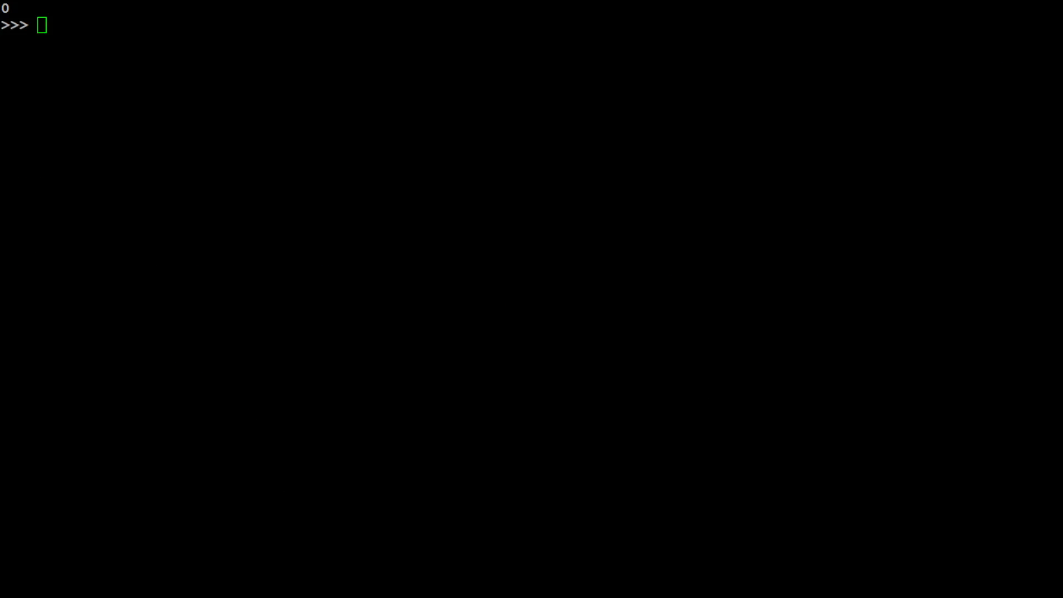
type("output = llm(")
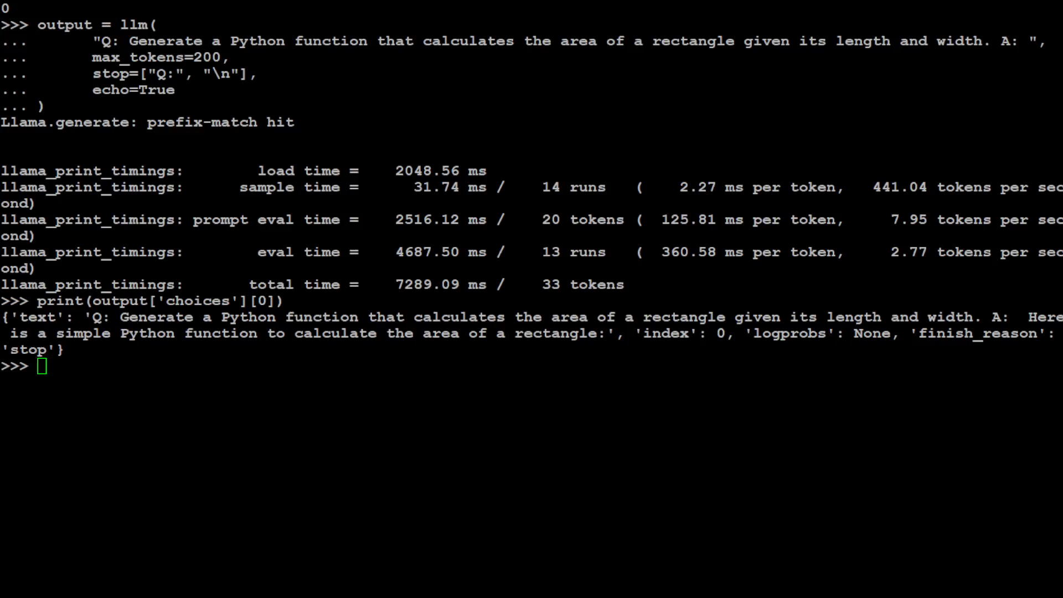
double_click(105, 56)
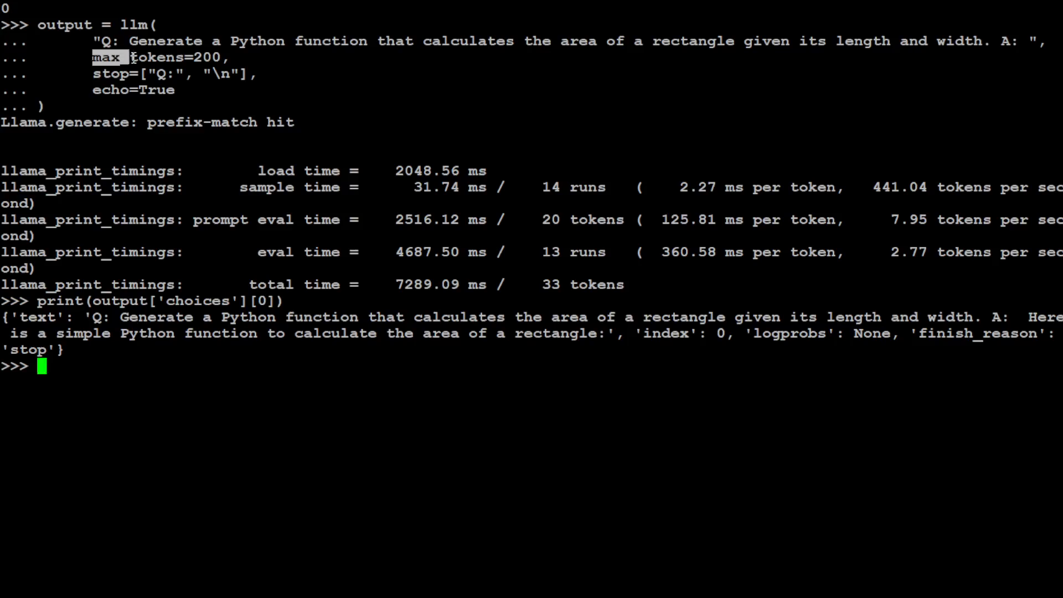
mouse_move(147, 498)
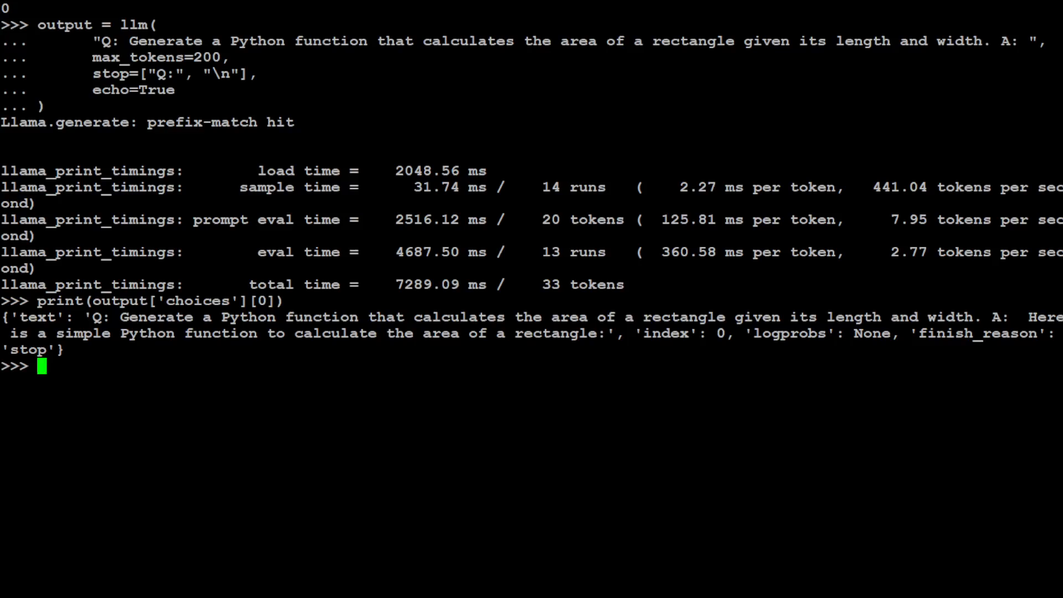
type("clear")
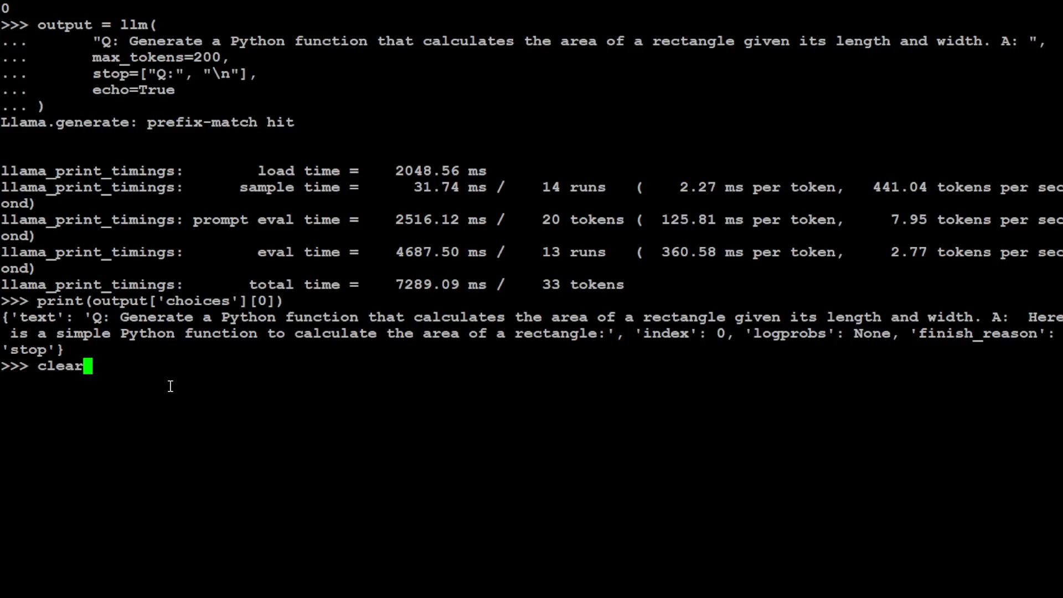
Step: Rerun the rectangle-area prompt with max_tokens=1000 and print the full rectangle_area function answer
key("Return")
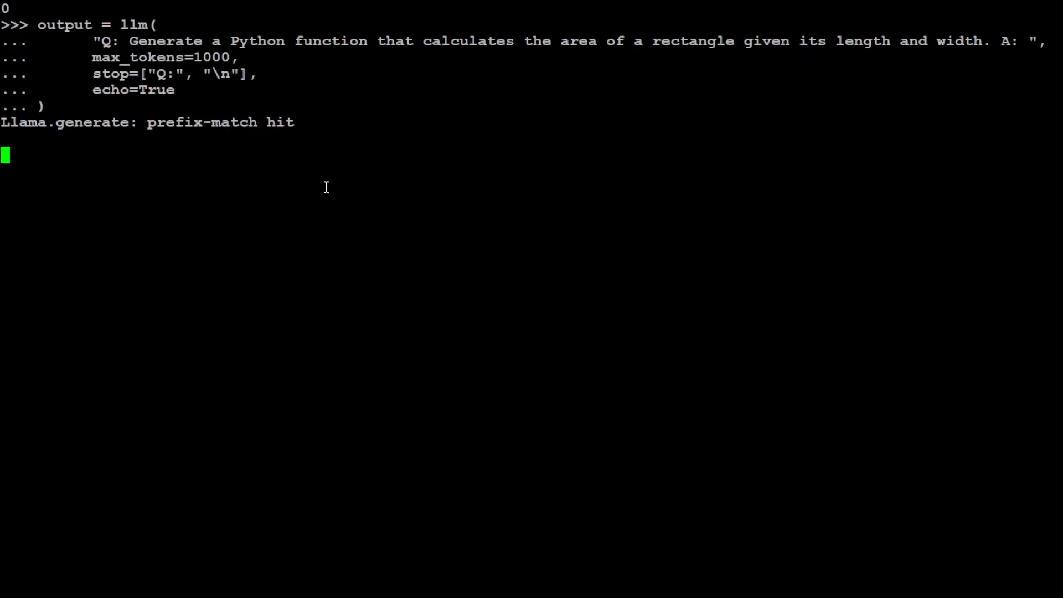
mouse_move(326, 186)
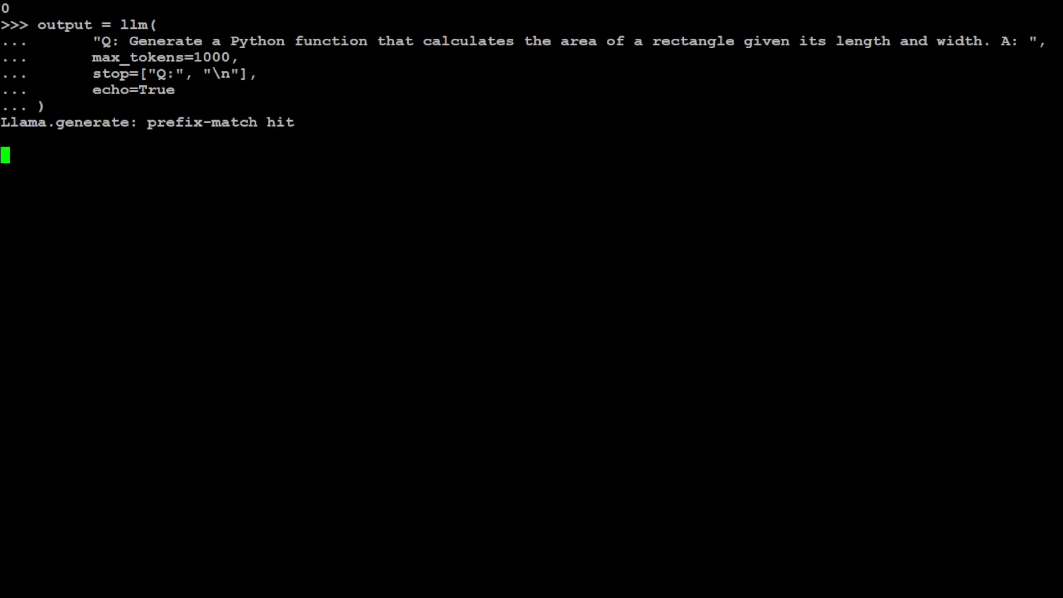
key("Return")
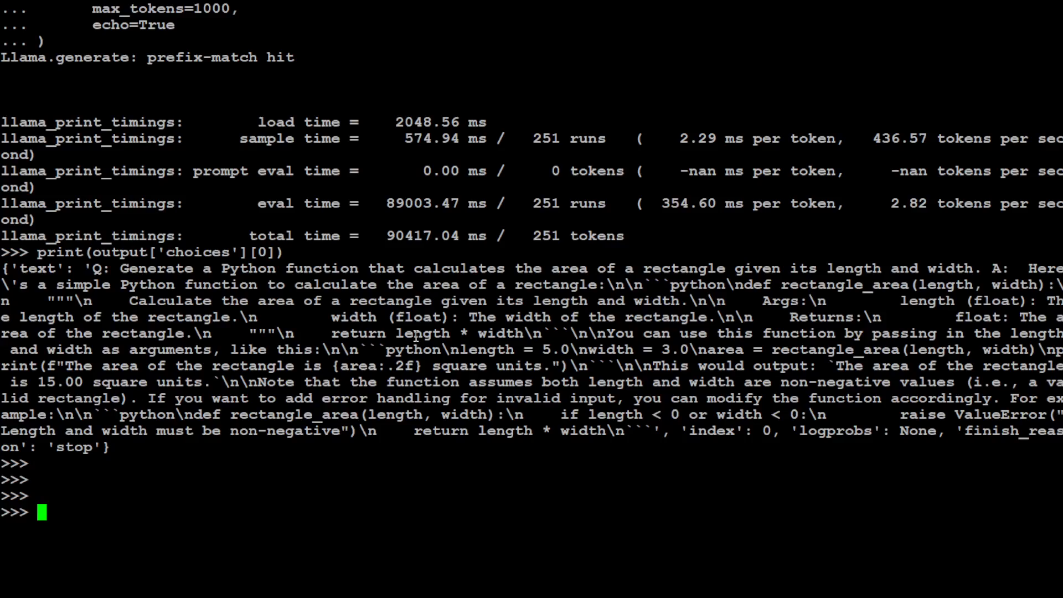
mouse_move(994, 226)
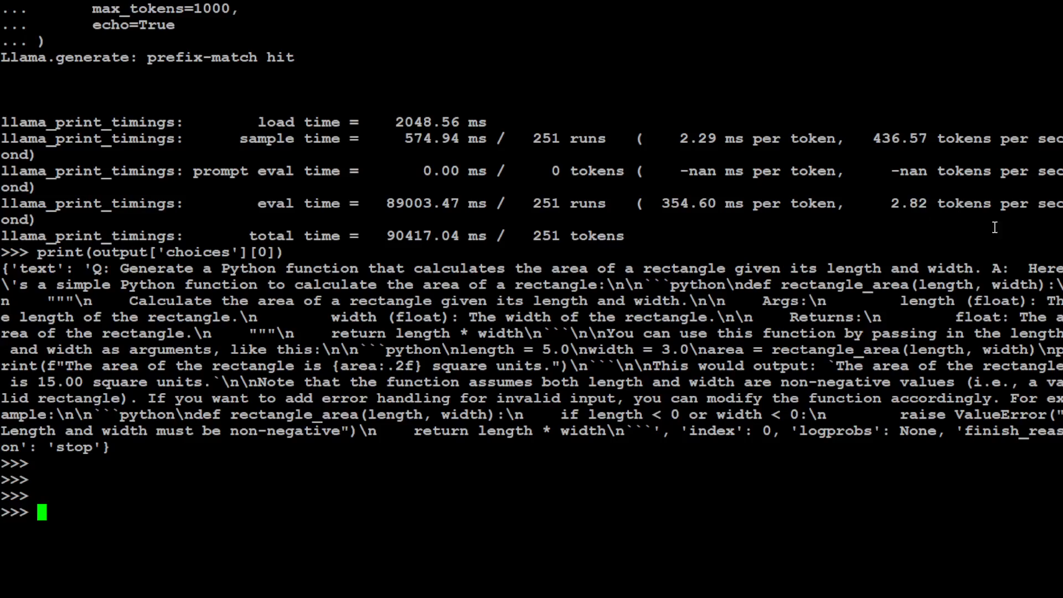